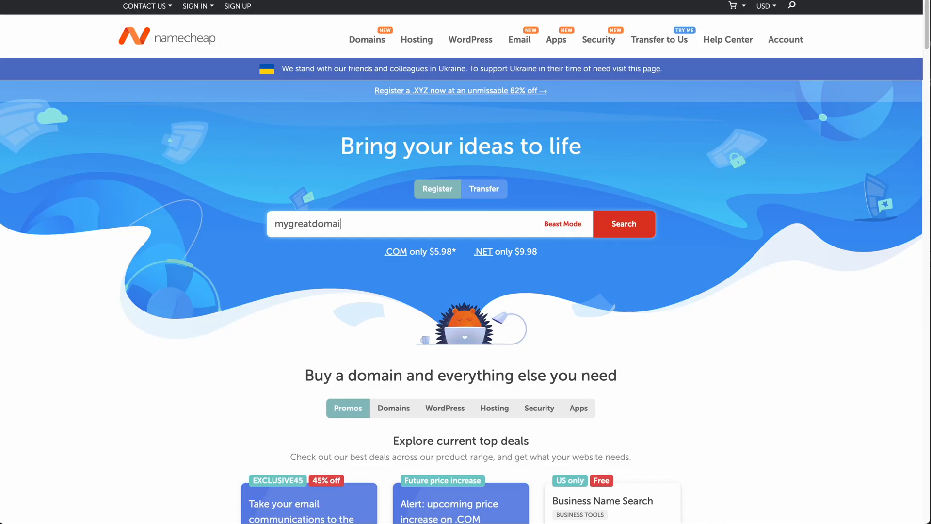
Step: Adjust the audience size slider on the pricing page, then return it to the minimum
click(623, 224)
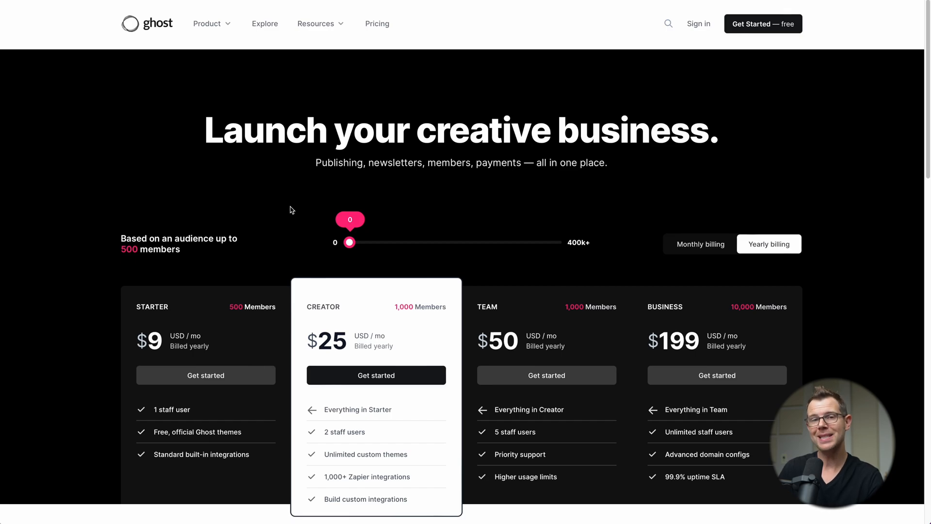
scroll(down, 3)
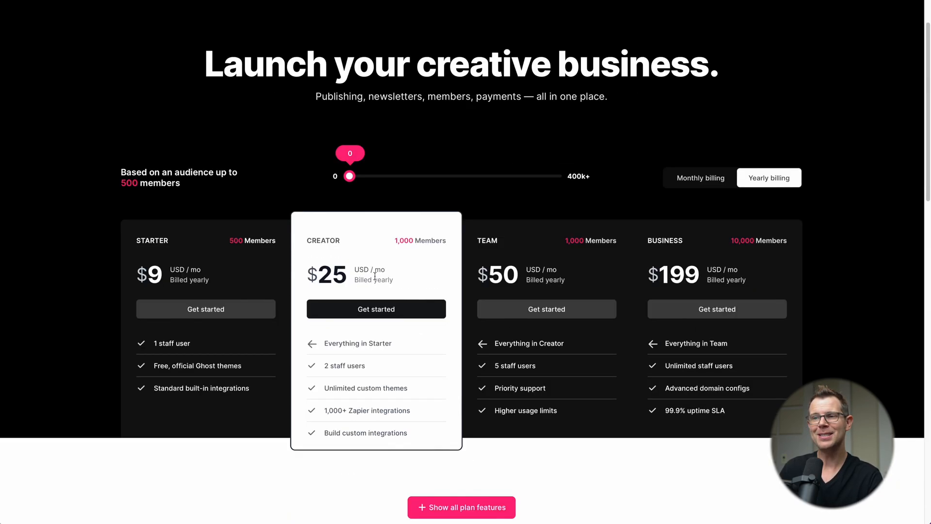
scroll(down, 3)
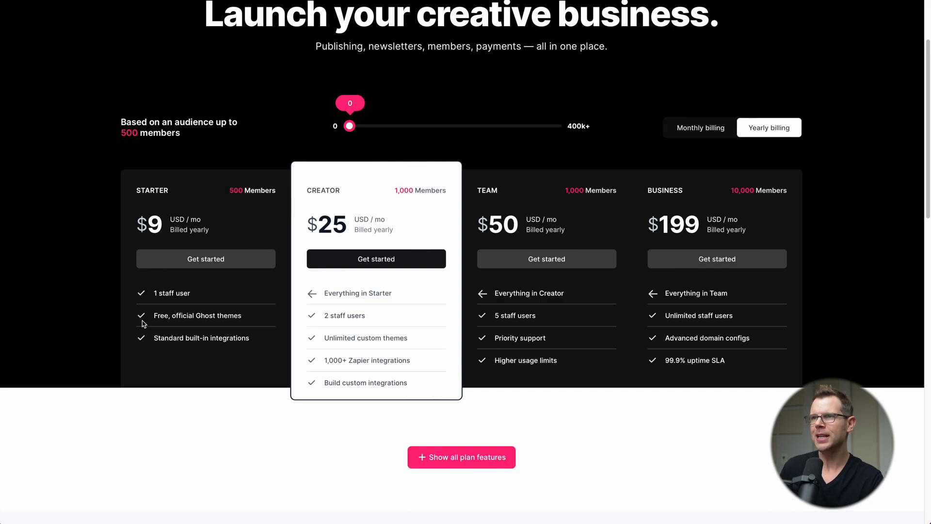
mouse_move(349, 126)
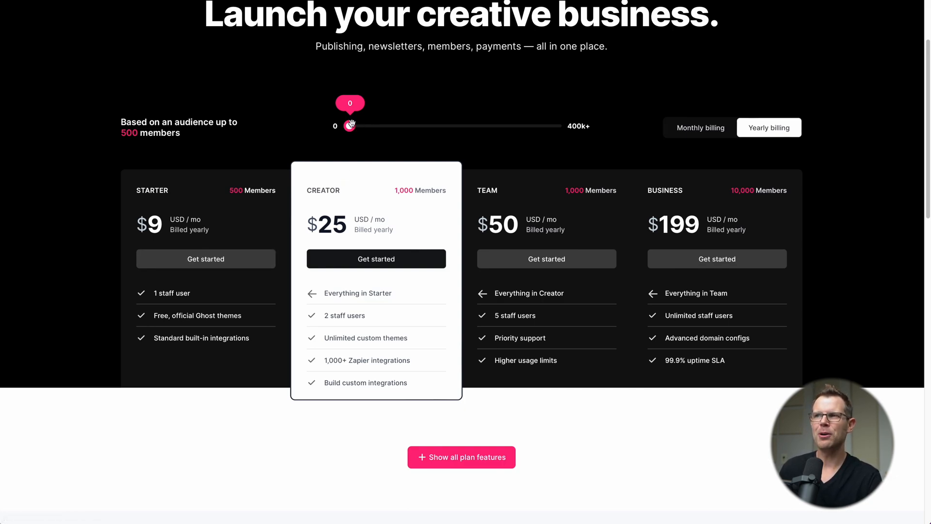
drag(345, 125, 366, 125)
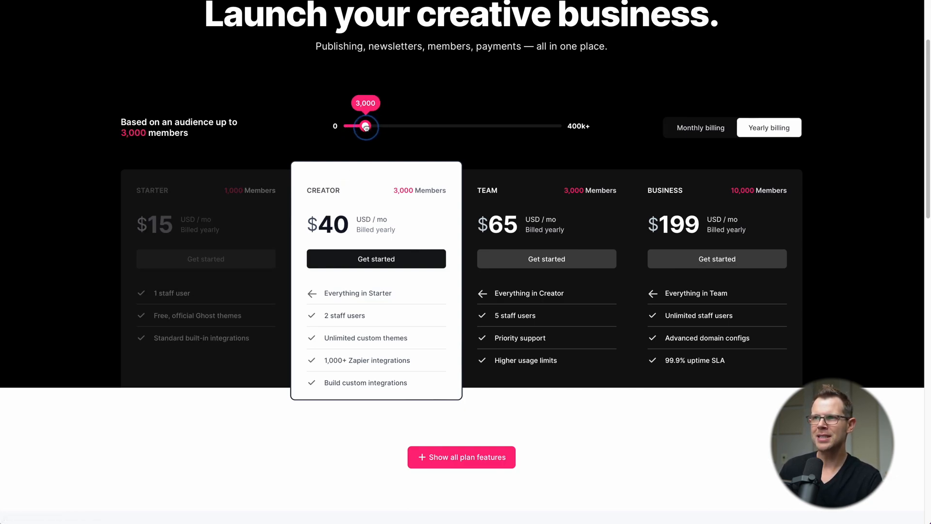
mouse_move(348, 192)
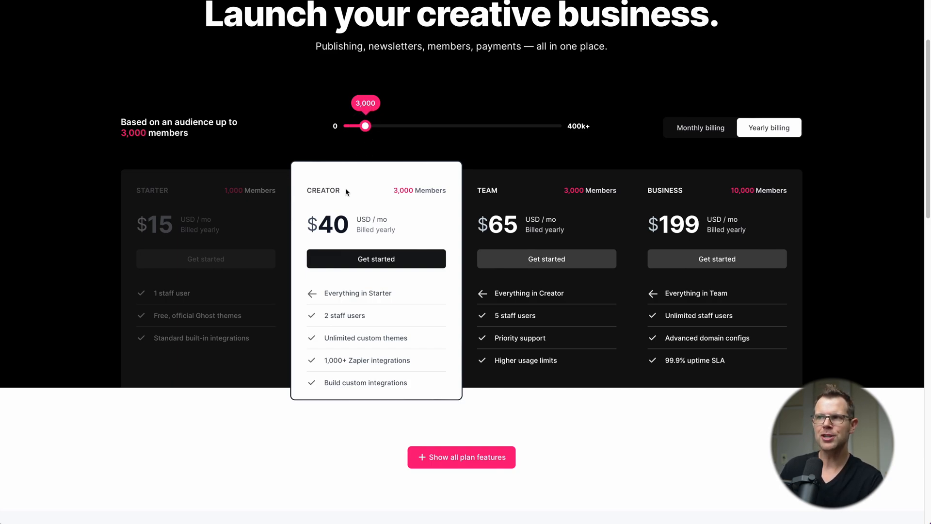
mouse_move(363, 203)
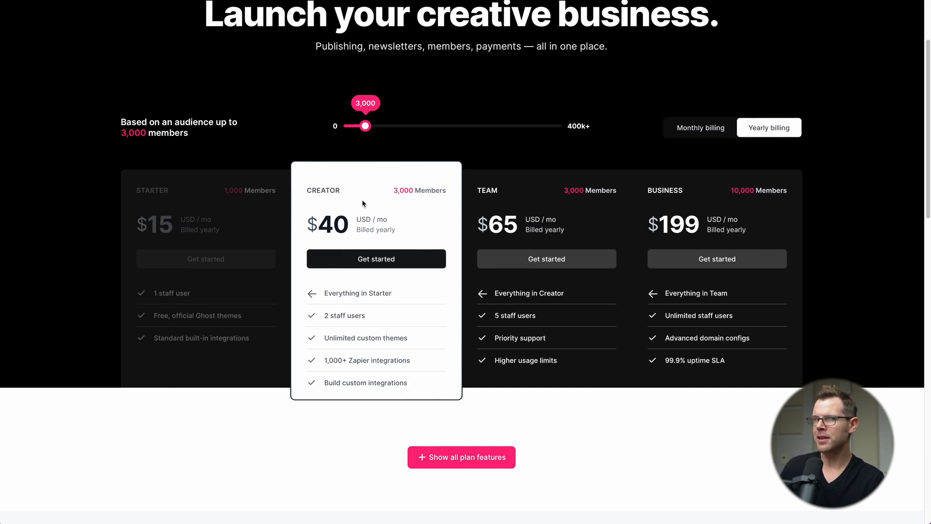
drag(366, 125, 374, 125)
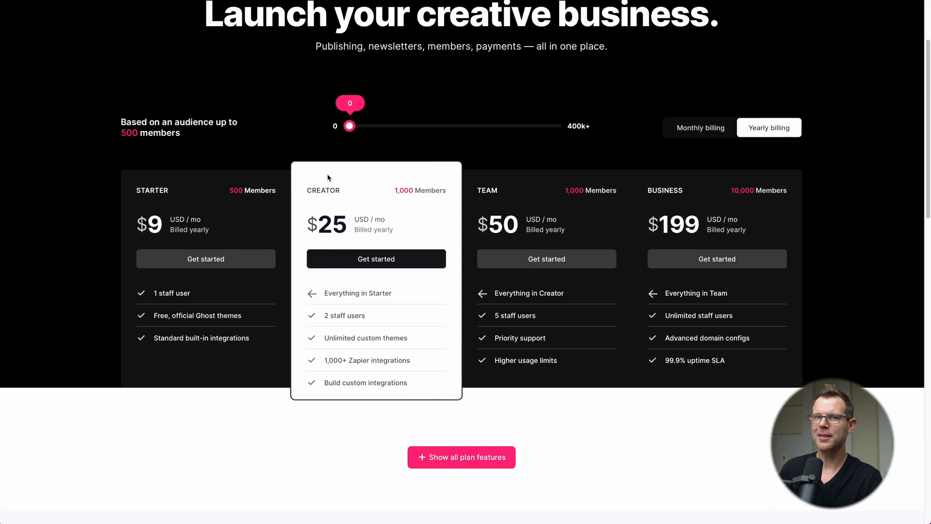
mouse_move(341, 215)
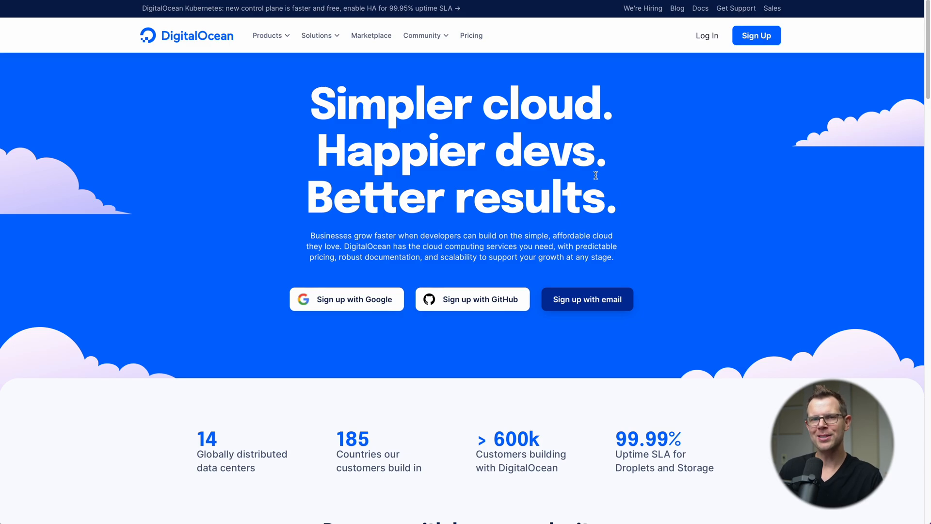
mouse_move(596, 181)
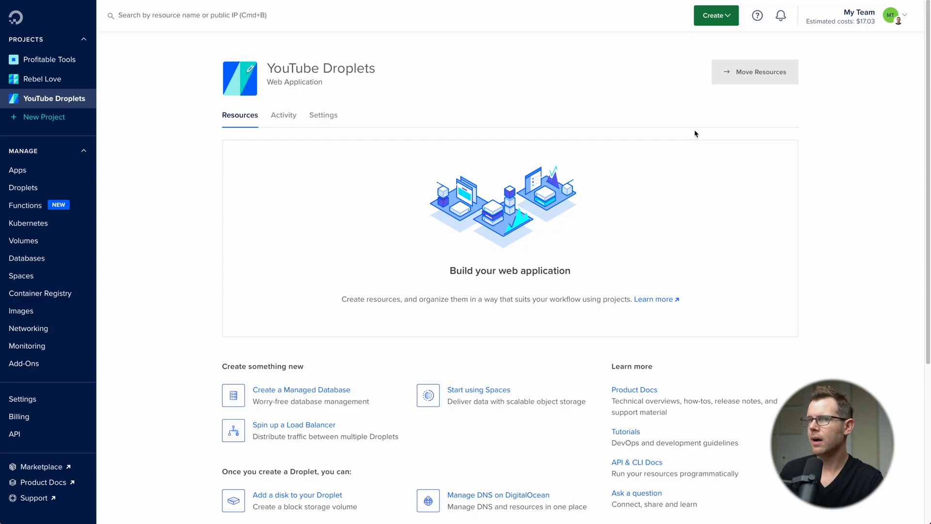
mouse_move(735, 19)
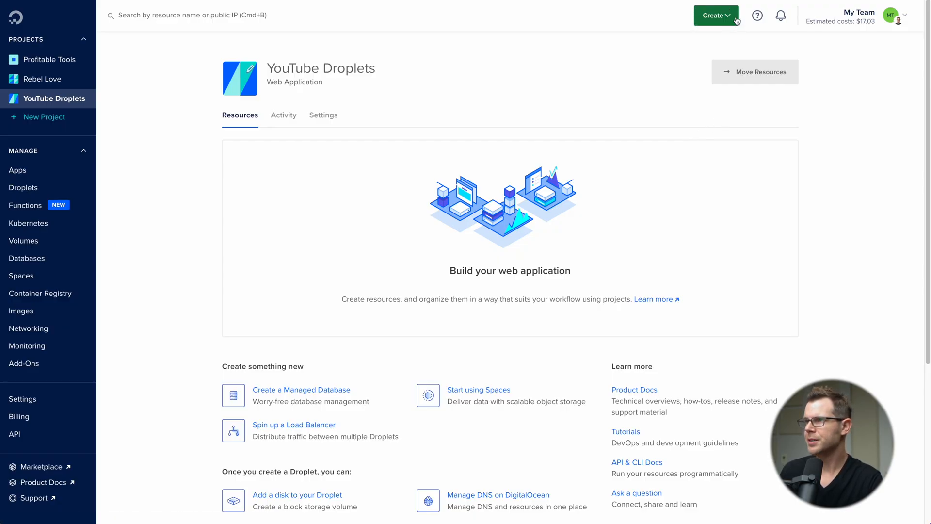
Step: Show the Create menu listing Droplets, Kubernetes, Apps and other resources
click(715, 14)
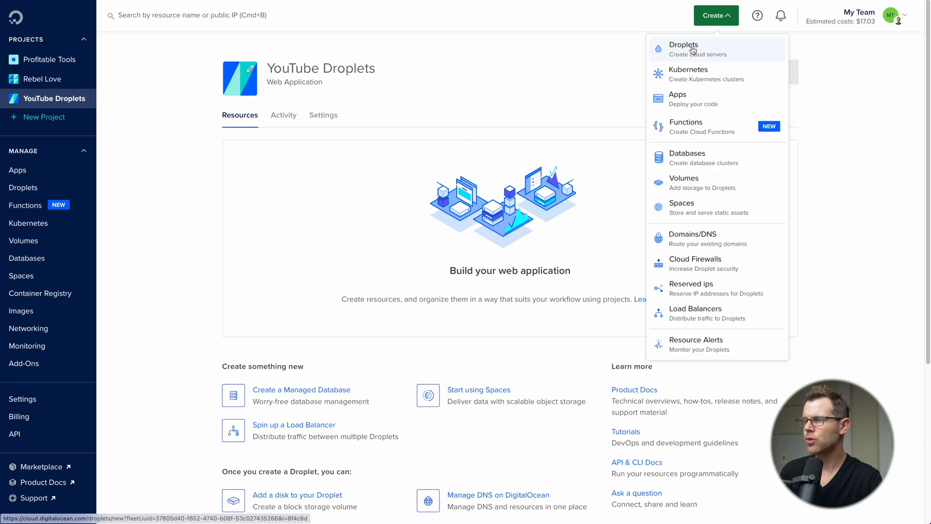
Step: Start a new droplet and search the Marketplace for the Ghost image
click(683, 48)
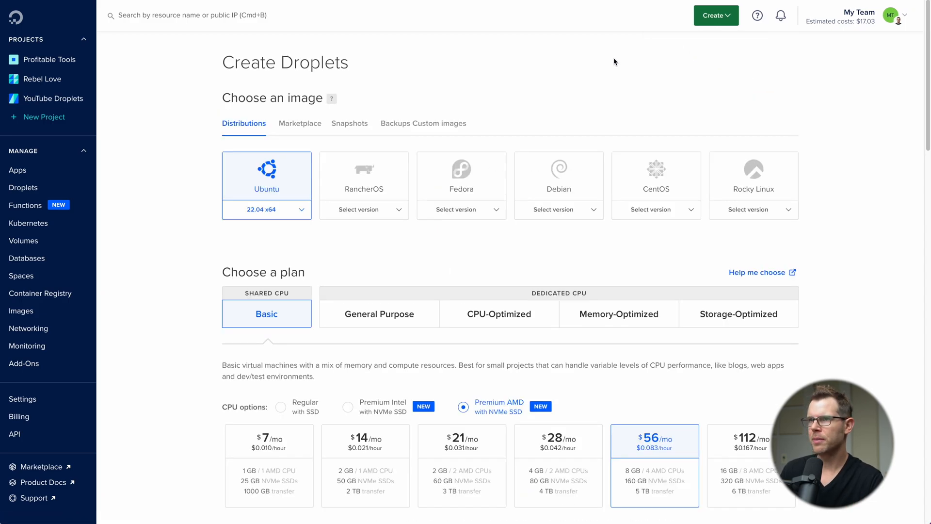
mouse_move(556, 84)
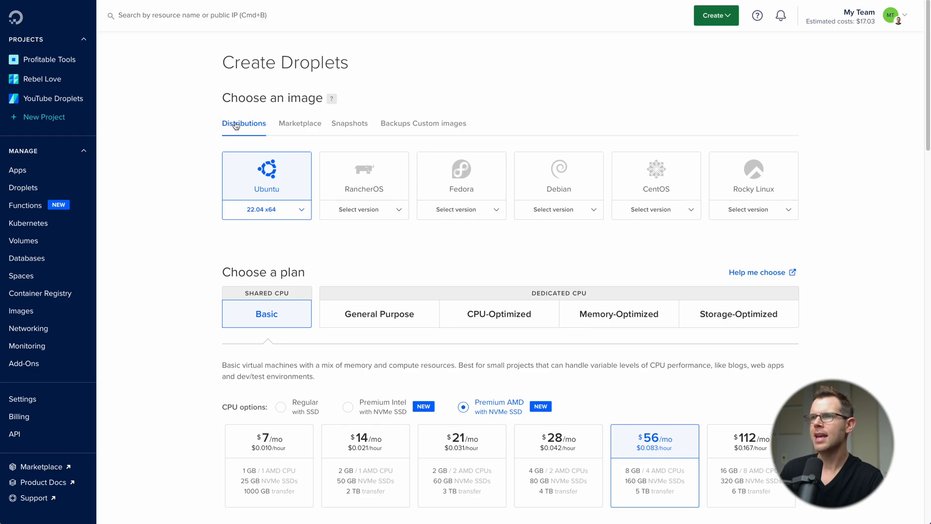
click(300, 124)
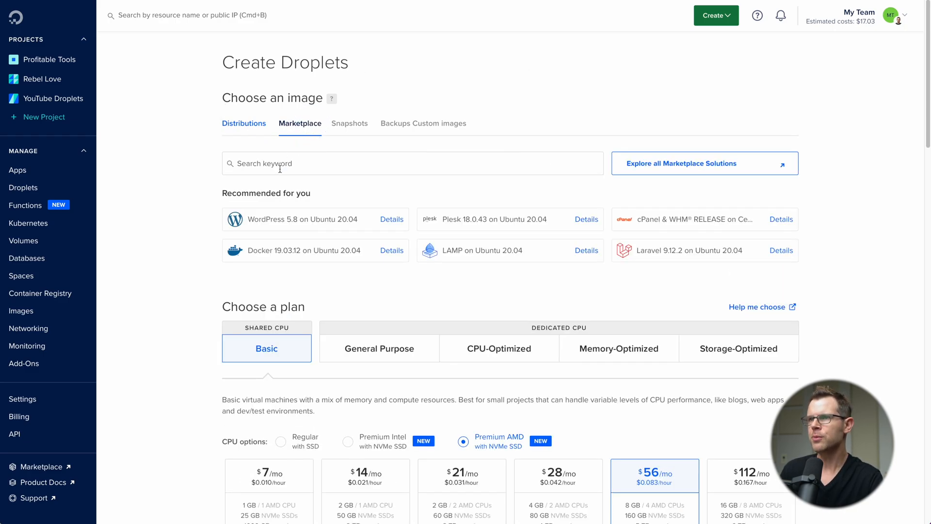
text(Ghost)
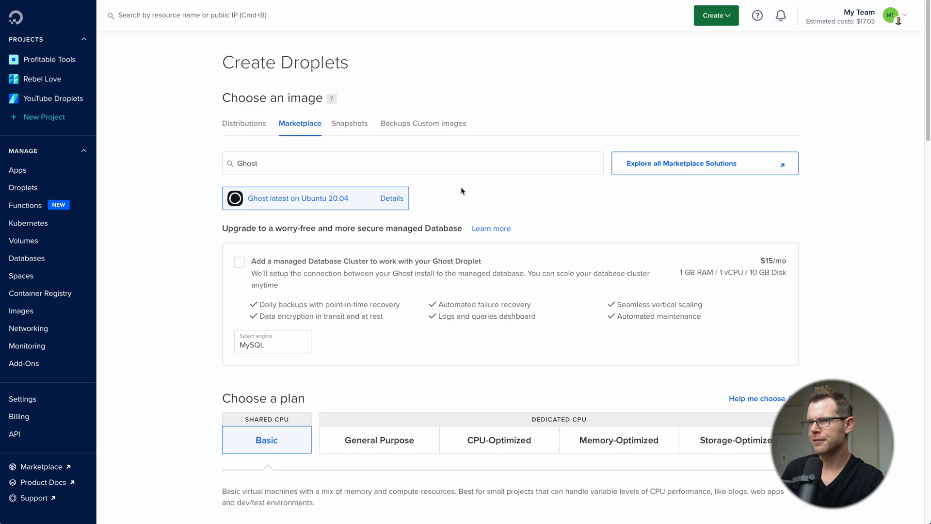
mouse_move(215, 278)
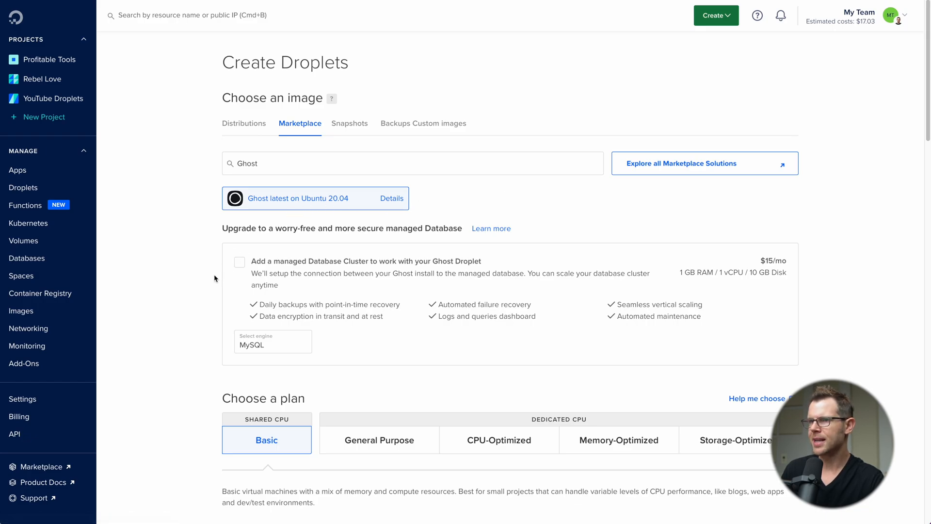
Step: Compare CPU-optimized plans, then choose the Basic Premium AMD $14/mo plan (2 GB, 1 CPU)
scroll(down, 3)
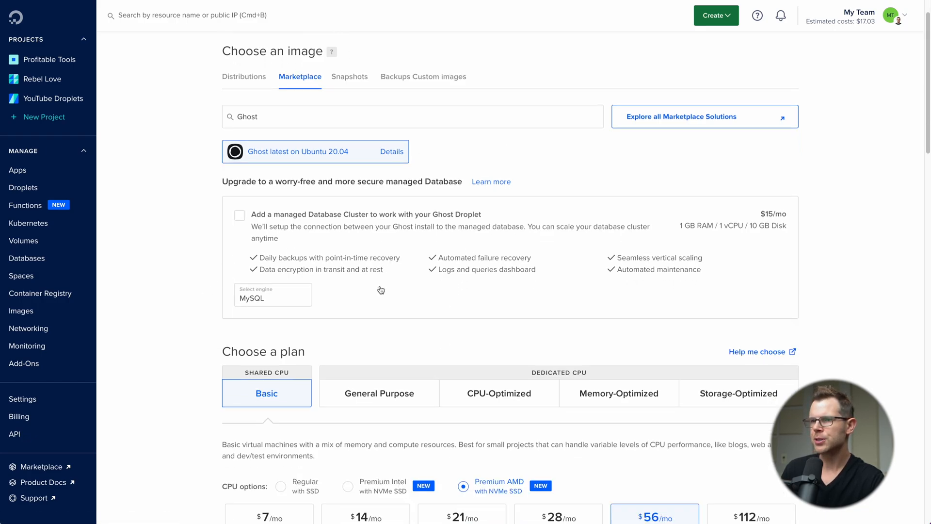
scroll(down, 3)
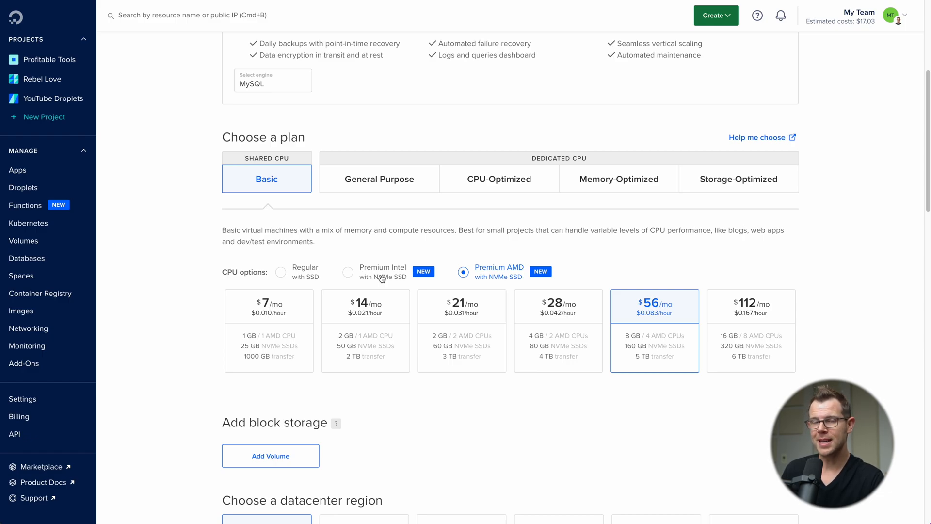
mouse_move(377, 264)
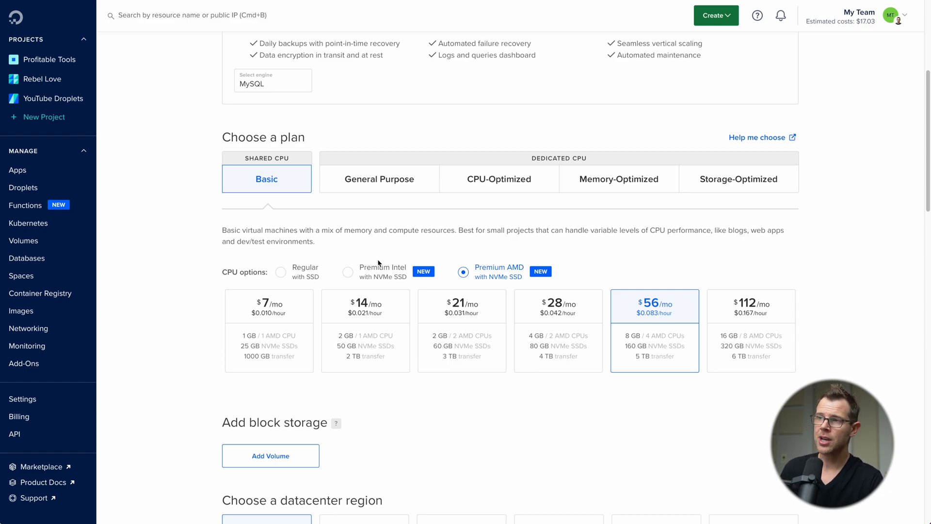
mouse_move(527, 158)
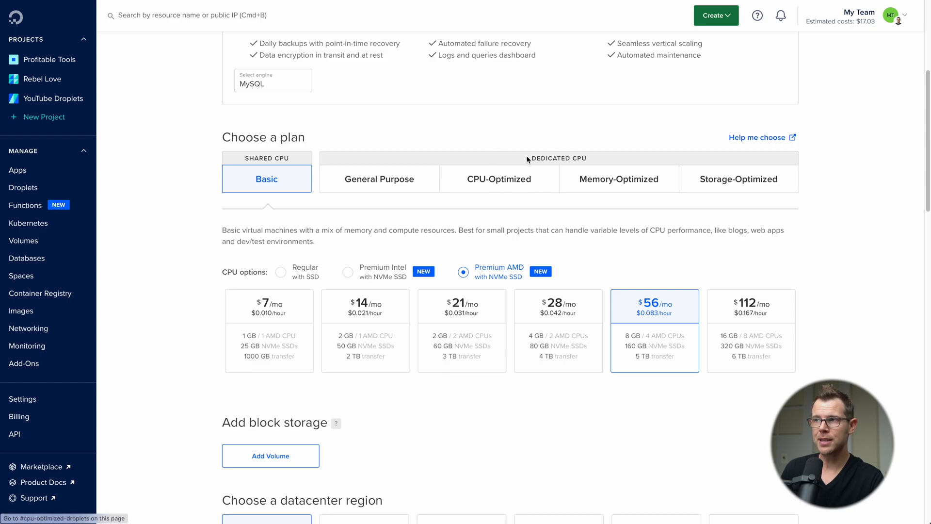
click(499, 178)
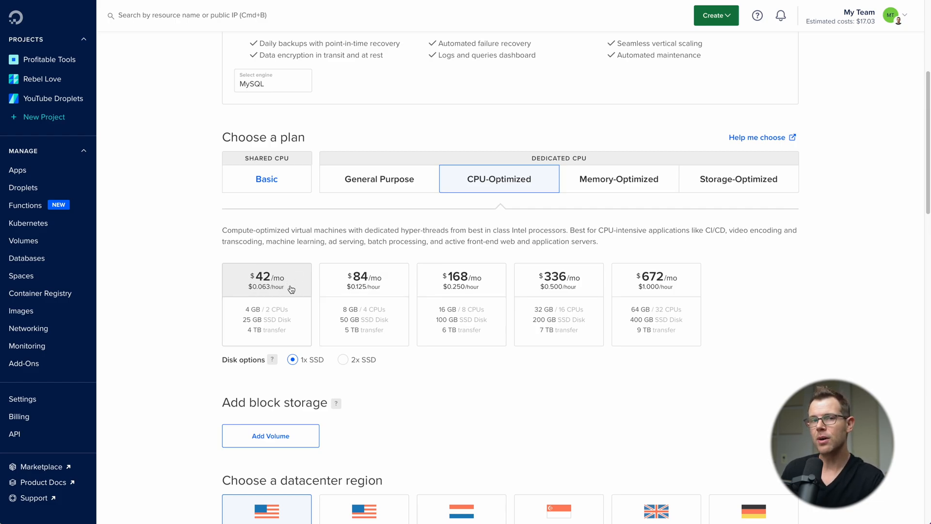
click(266, 179)
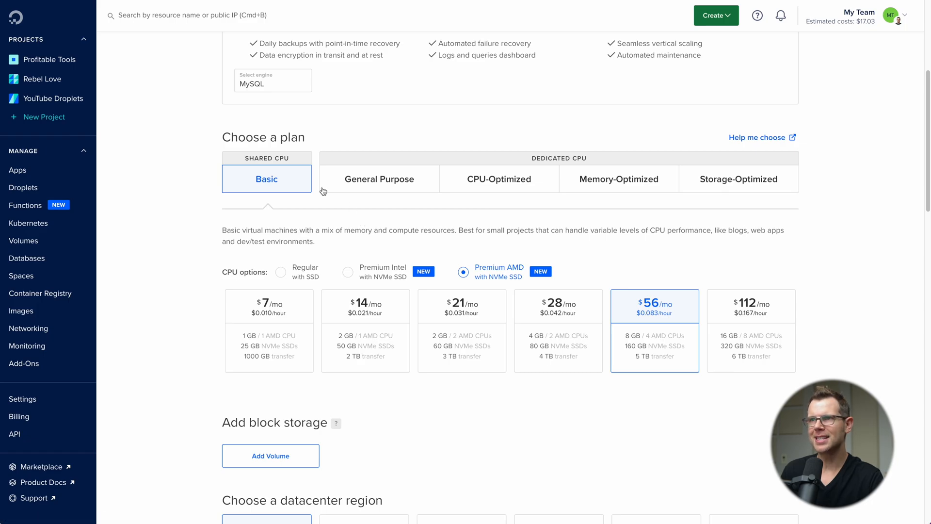
mouse_move(268, 190)
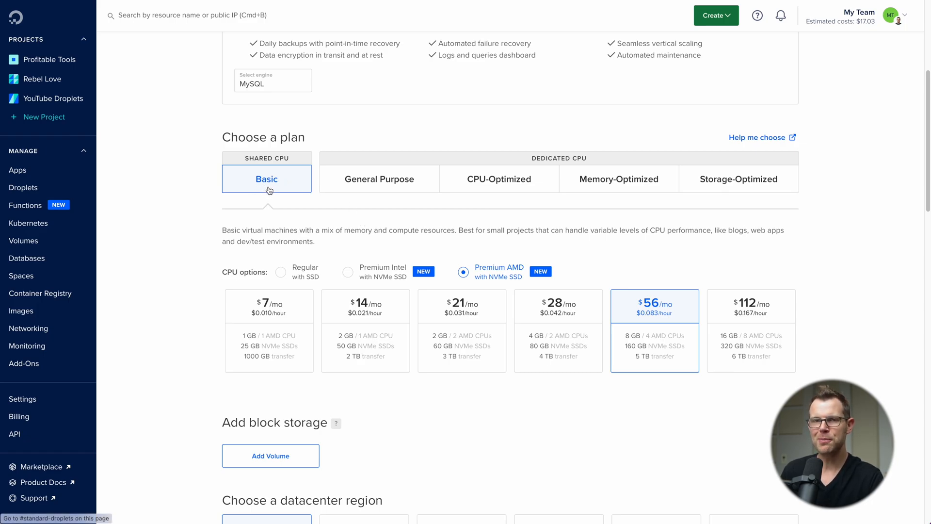
mouse_move(516, 330)
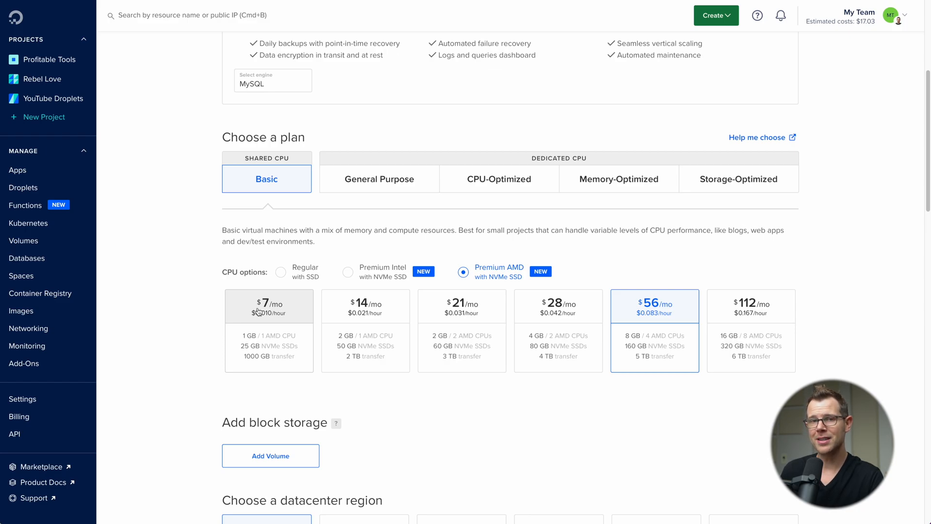
click(366, 307)
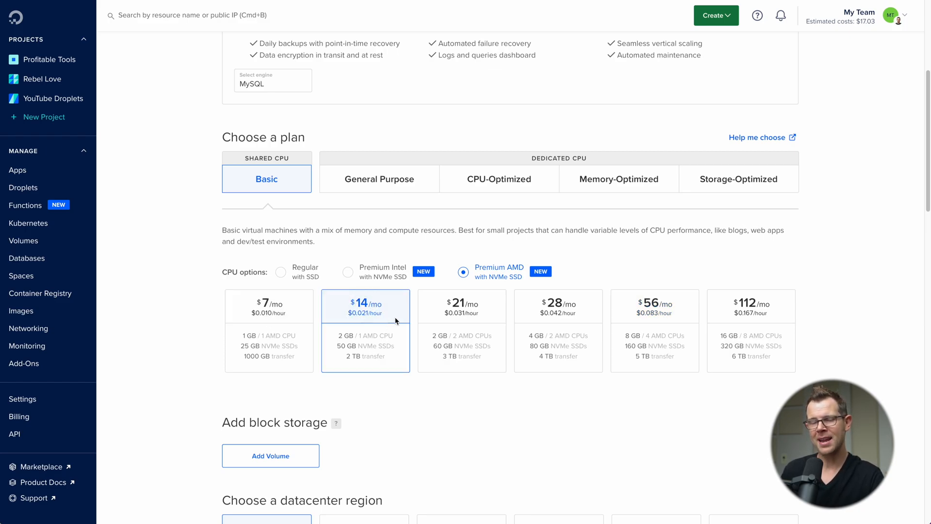
mouse_move(399, 334)
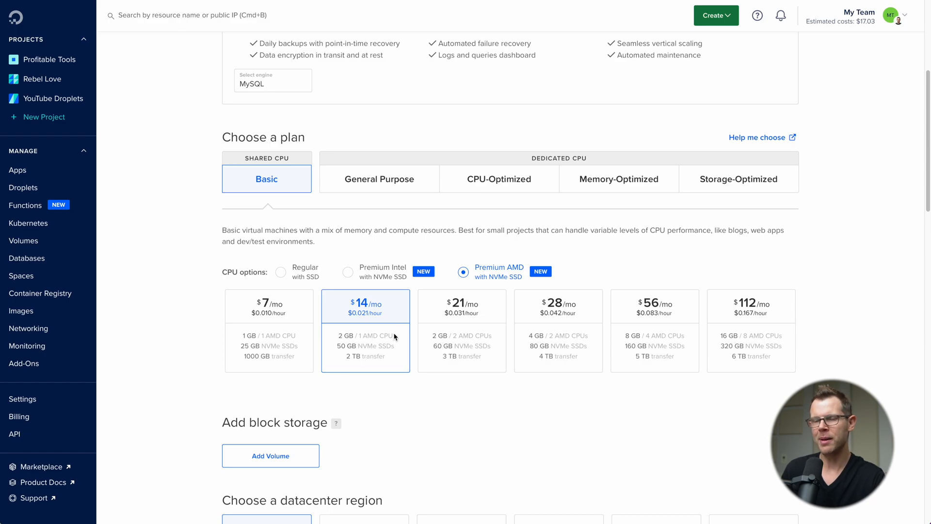
mouse_move(398, 322)
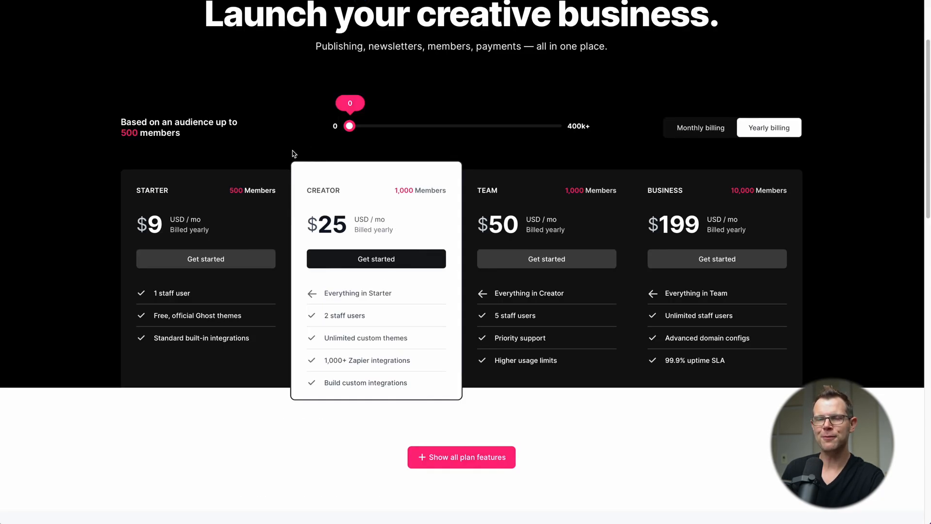
mouse_move(174, 222)
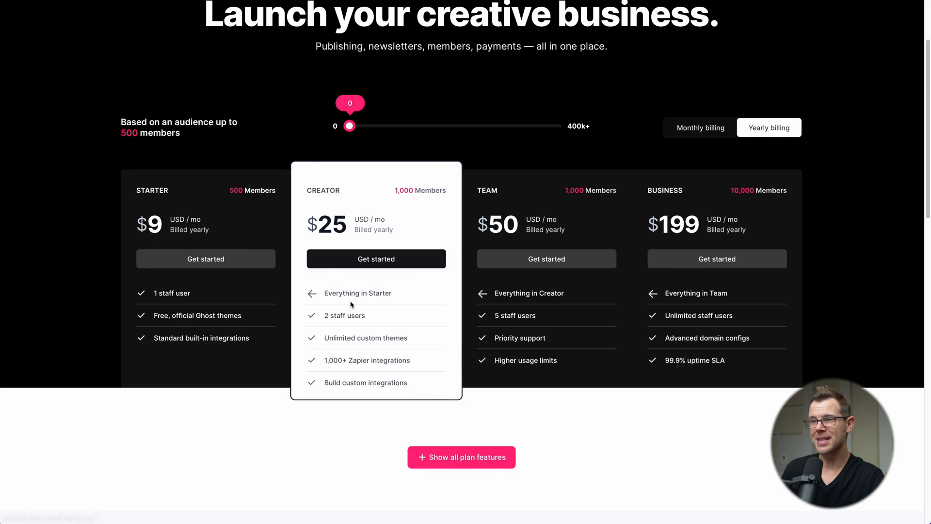
mouse_move(414, 275)
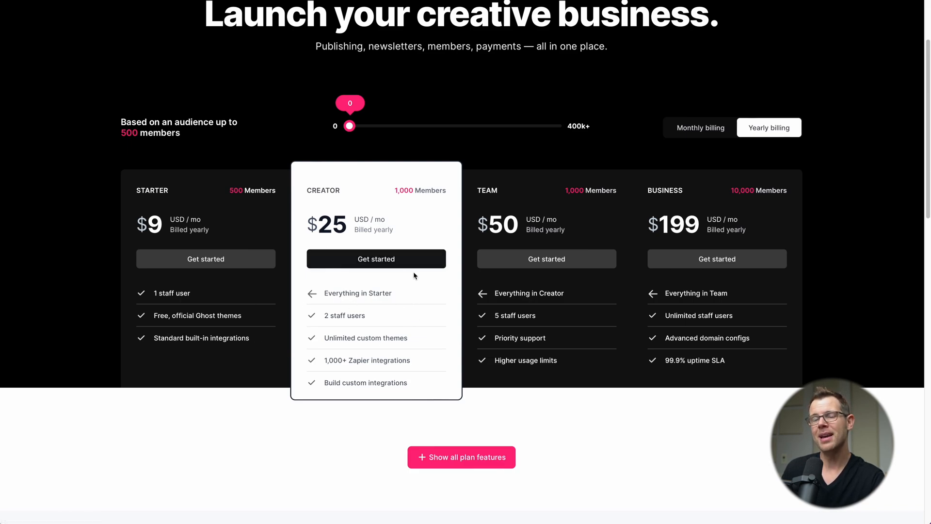
mouse_move(349, 268)
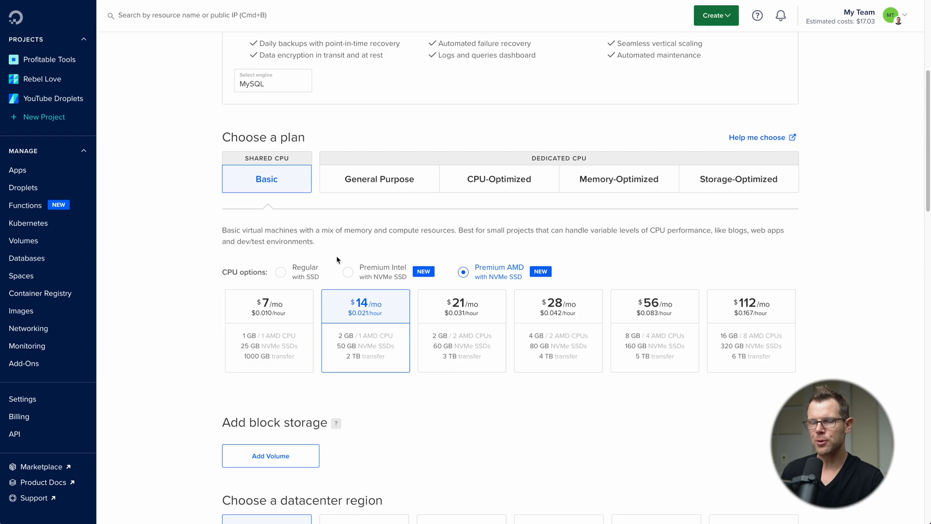
mouse_move(349, 253)
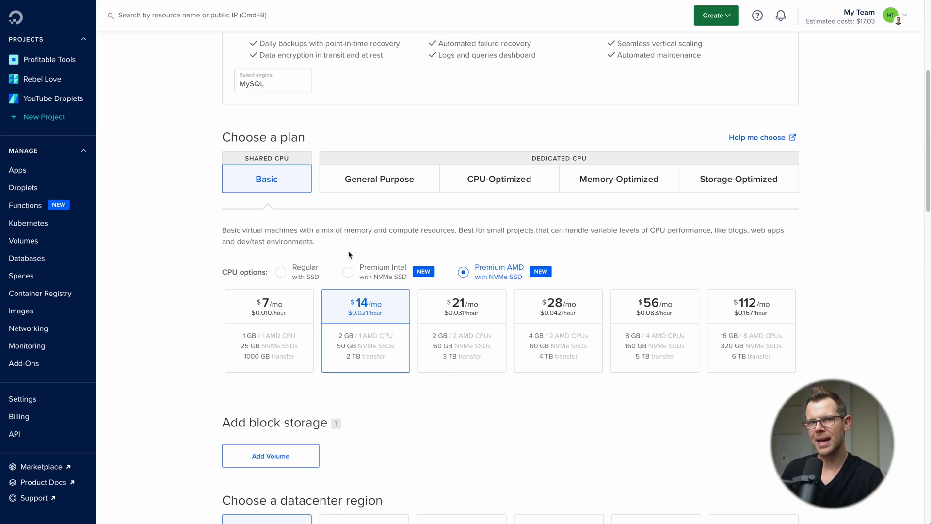
mouse_move(341, 257)
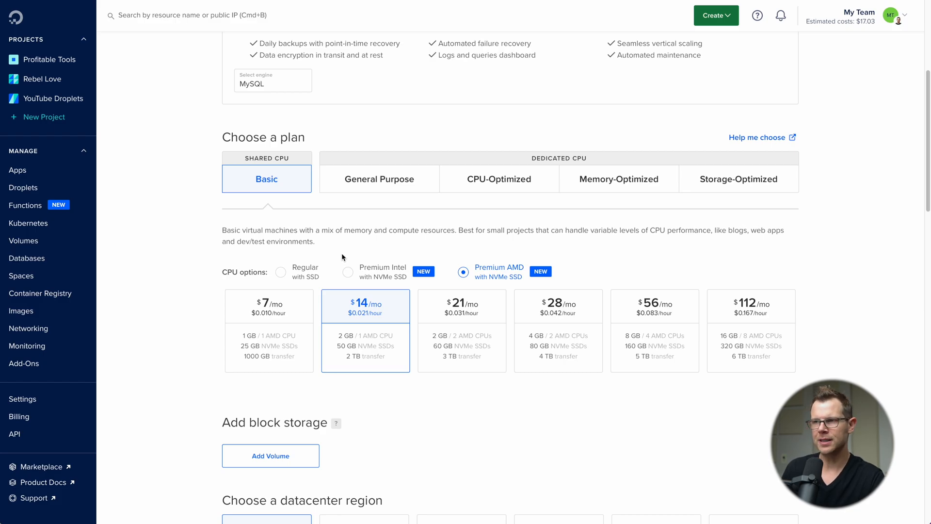
Step: Select New York 3 as the droplet's datacenter region
scroll(down, 3)
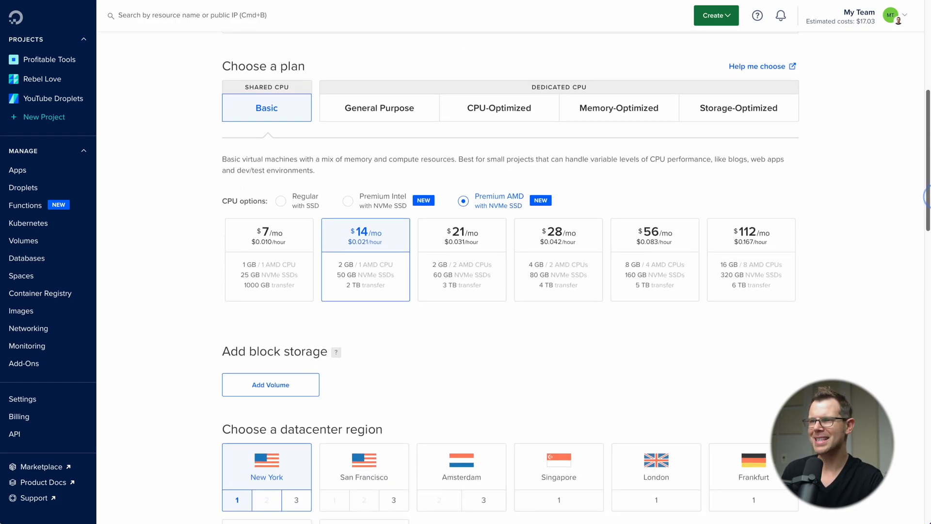
scroll(down, 3)
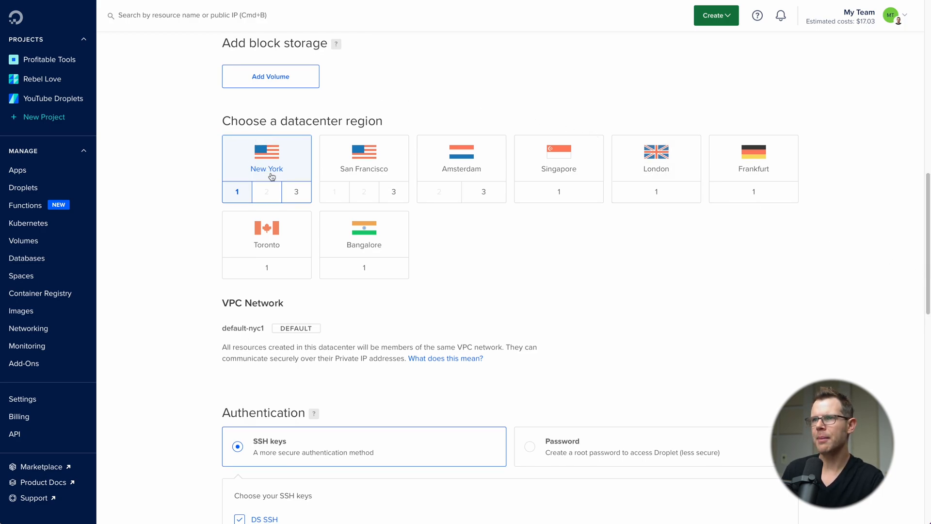
click(297, 192)
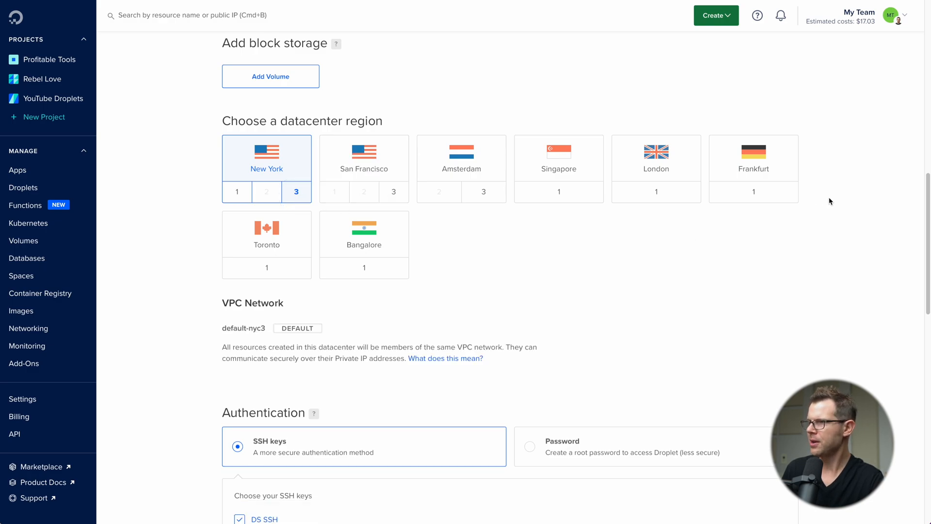
scroll(down, 3)
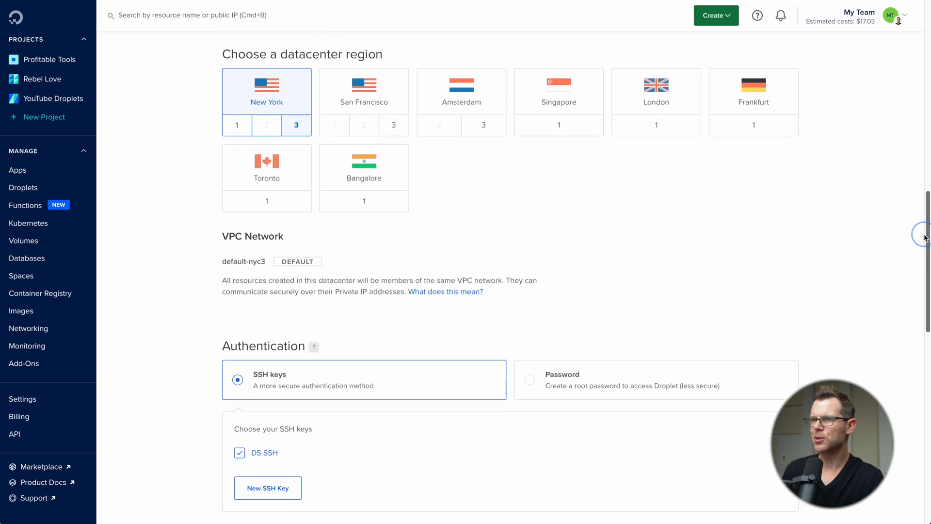
scroll(down, 3)
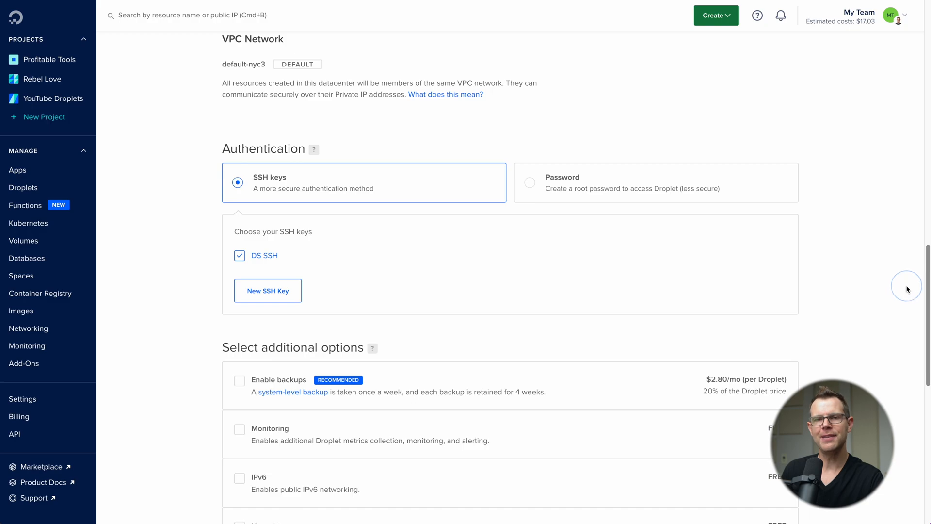
mouse_move(908, 284)
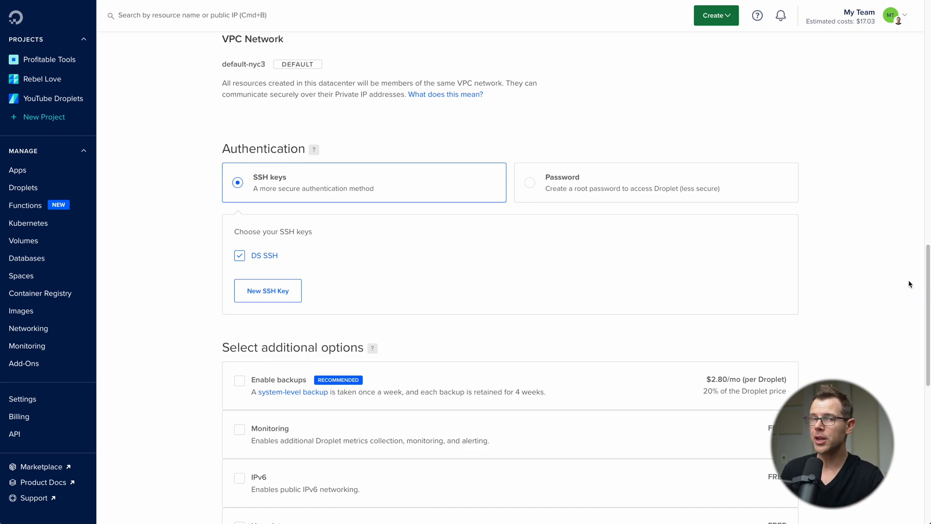
mouse_move(412, 186)
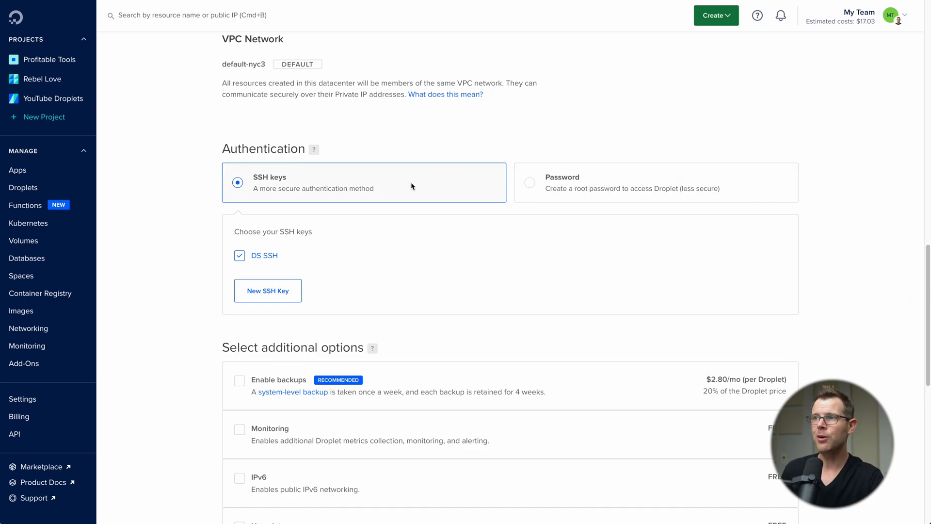
mouse_move(560, 181)
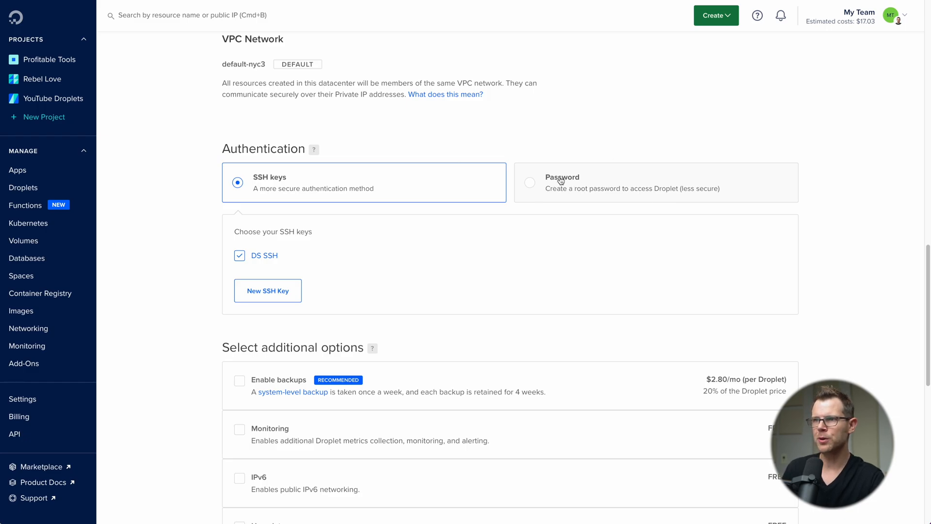
mouse_move(497, 277)
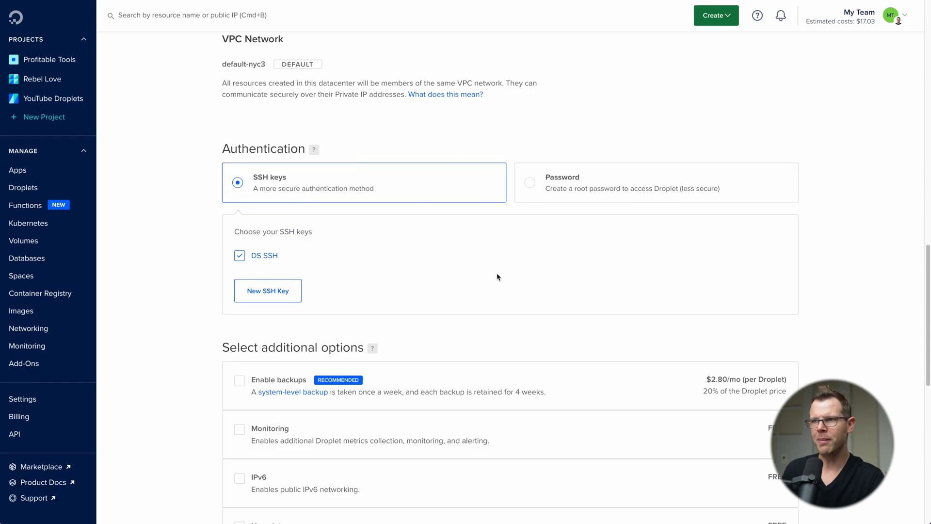
mouse_move(924, 274)
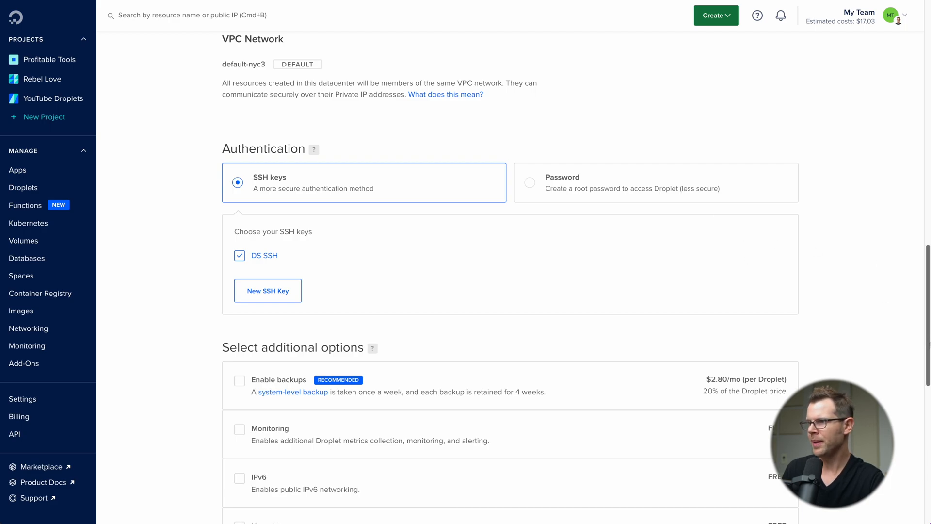
scroll(down, 3)
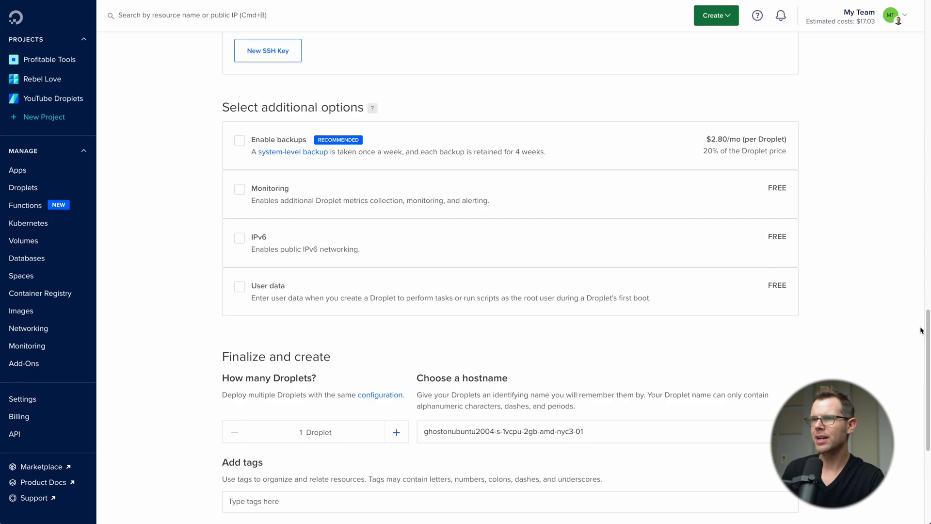
Step: Enable Monitoring and IPv6, trying paid backups and turning them back off
click(239, 189)
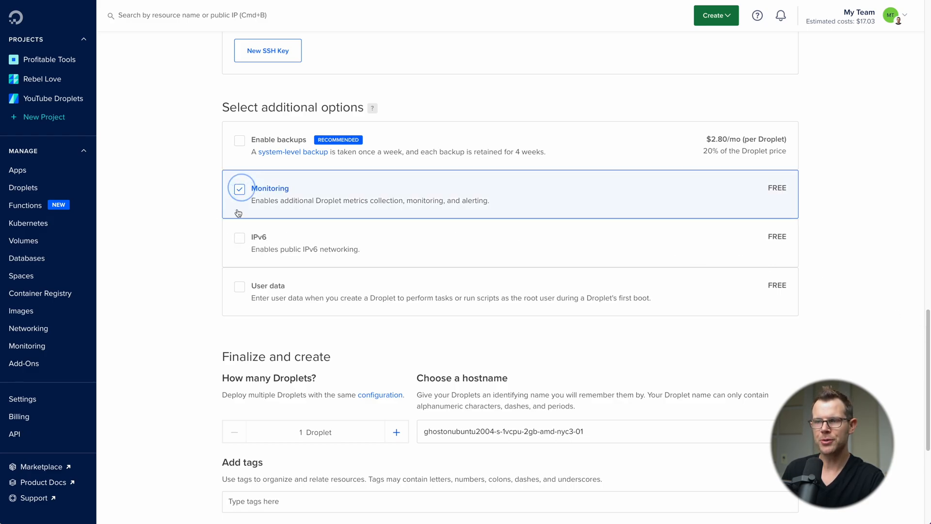
mouse_move(472, 232)
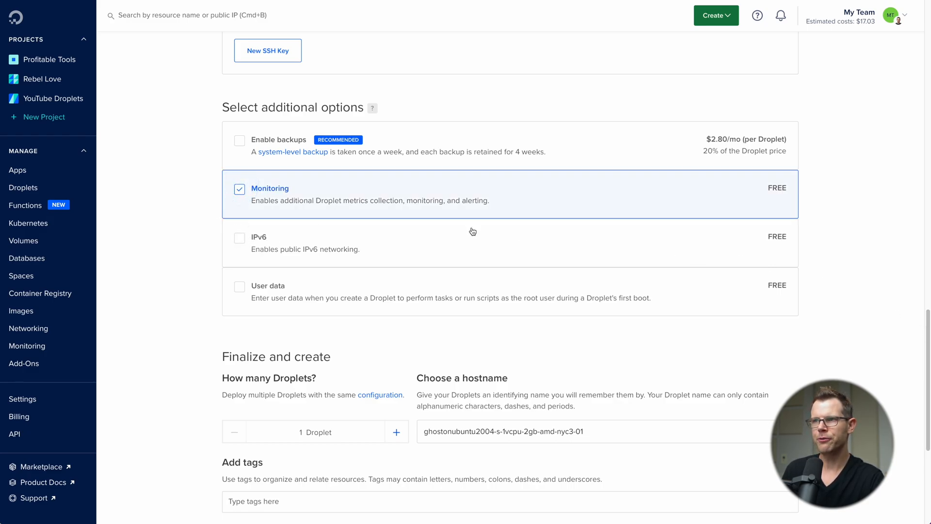
mouse_move(467, 231)
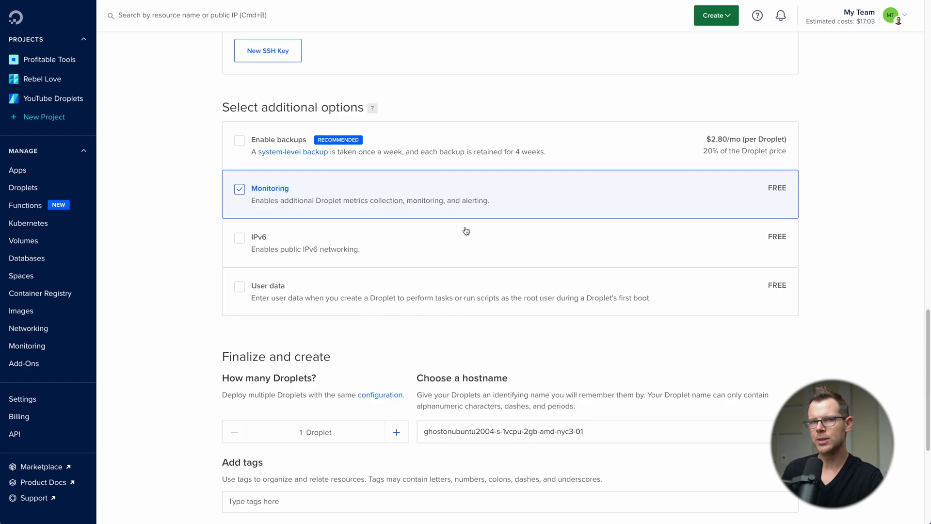
mouse_move(242, 244)
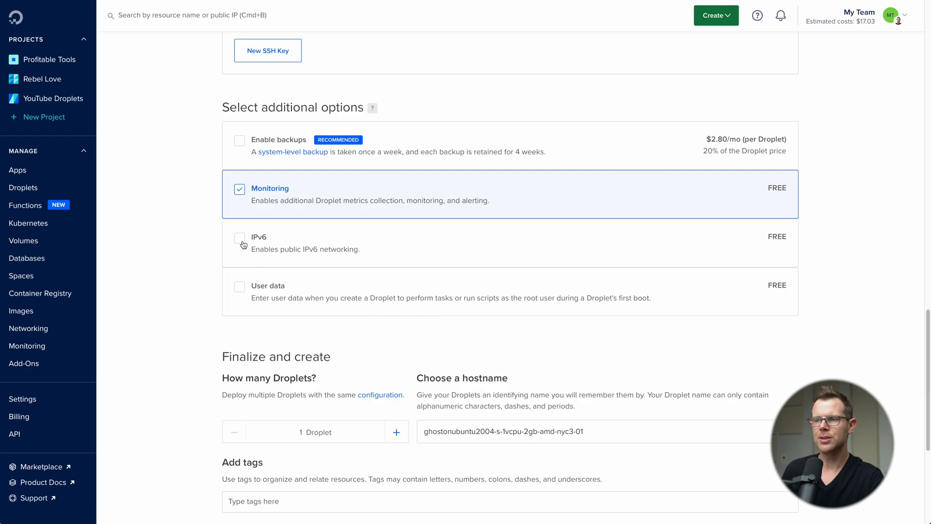
click(238, 238)
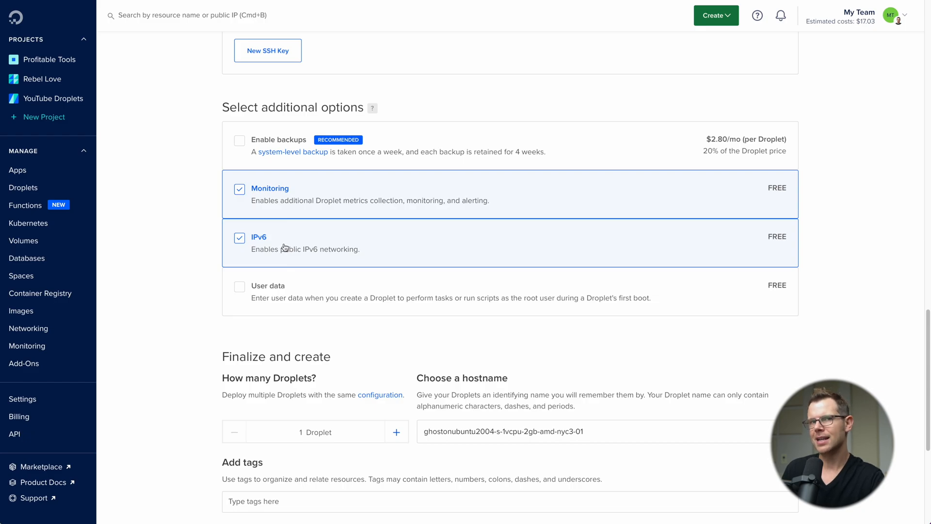
mouse_move(422, 285)
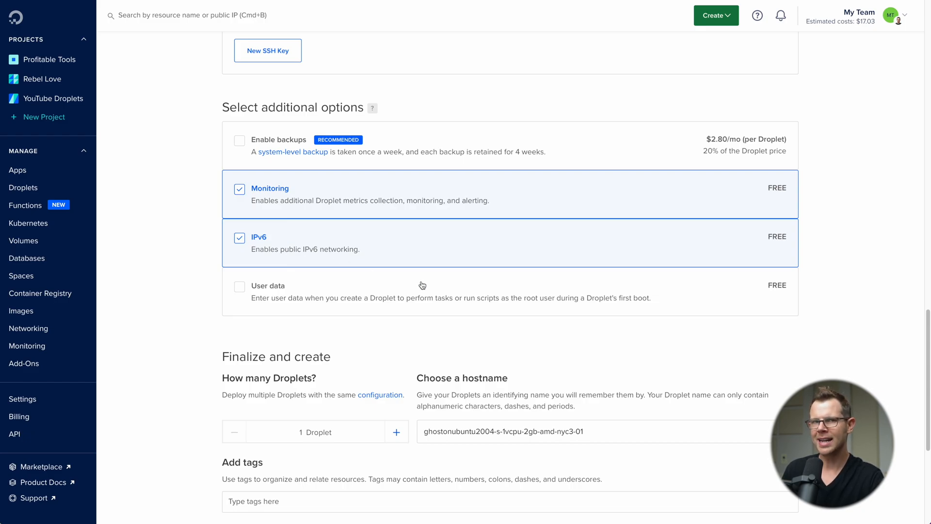
mouse_move(453, 291)
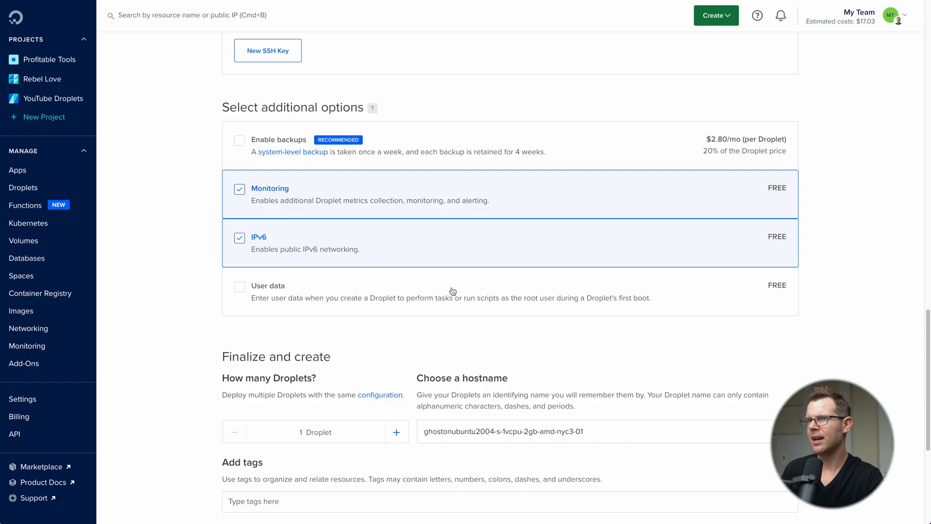
mouse_move(297, 177)
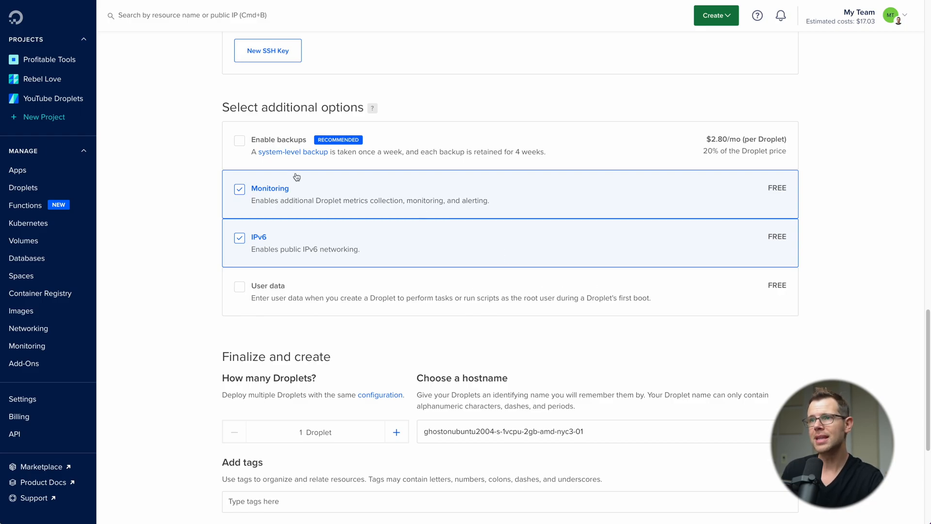
mouse_move(292, 151)
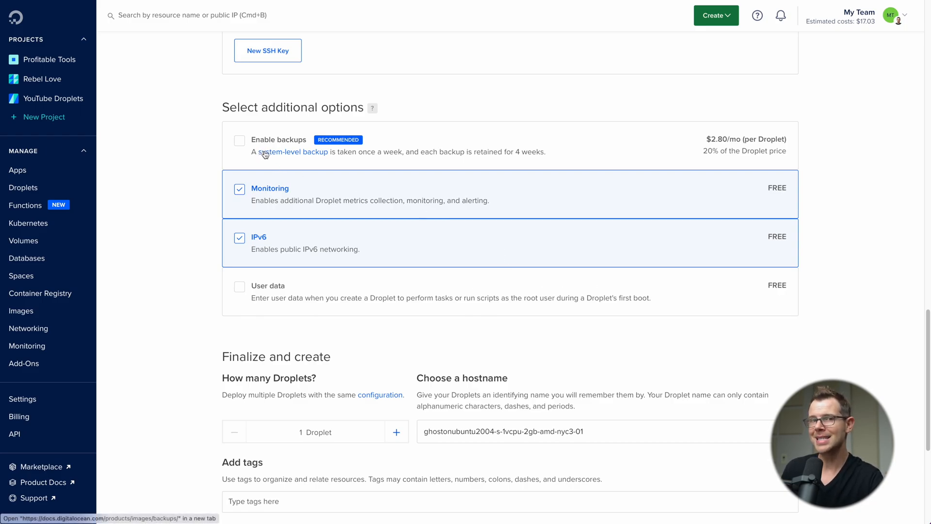
mouse_move(336, 149)
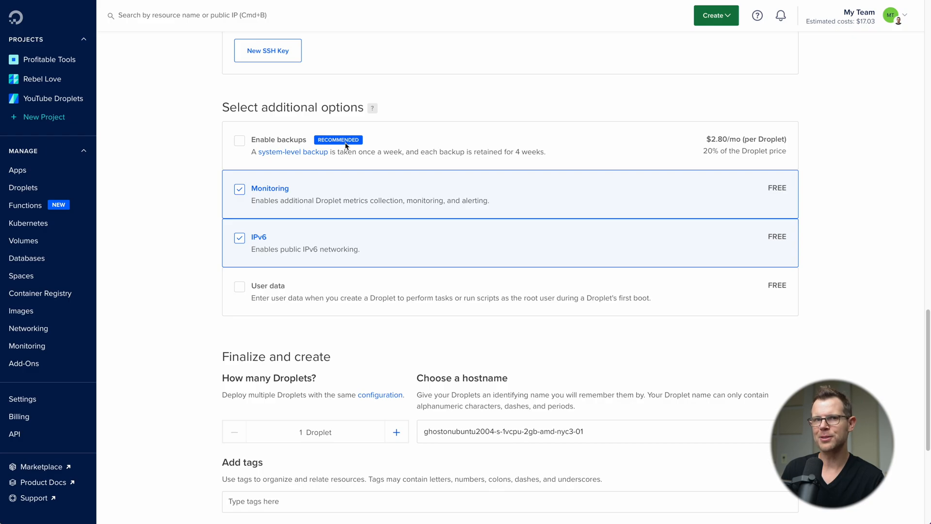
mouse_move(291, 139)
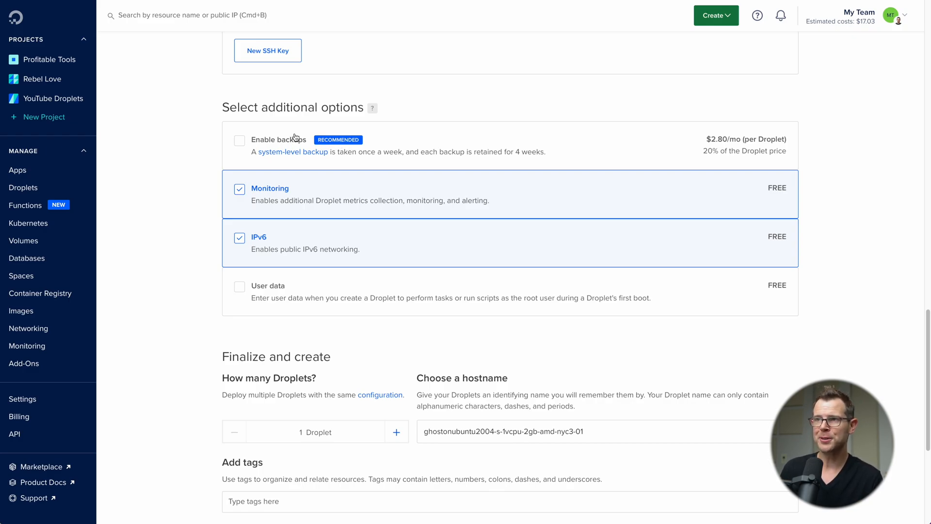
click(240, 139)
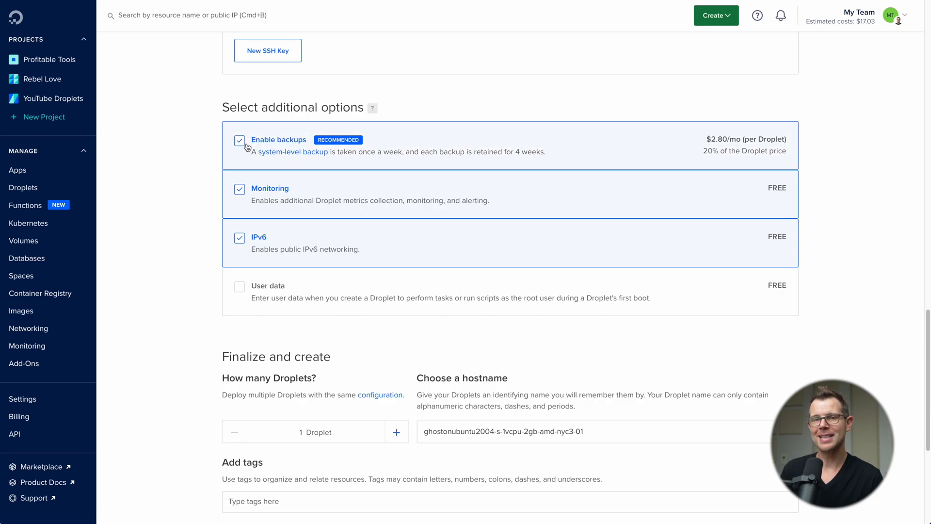
mouse_move(408, 196)
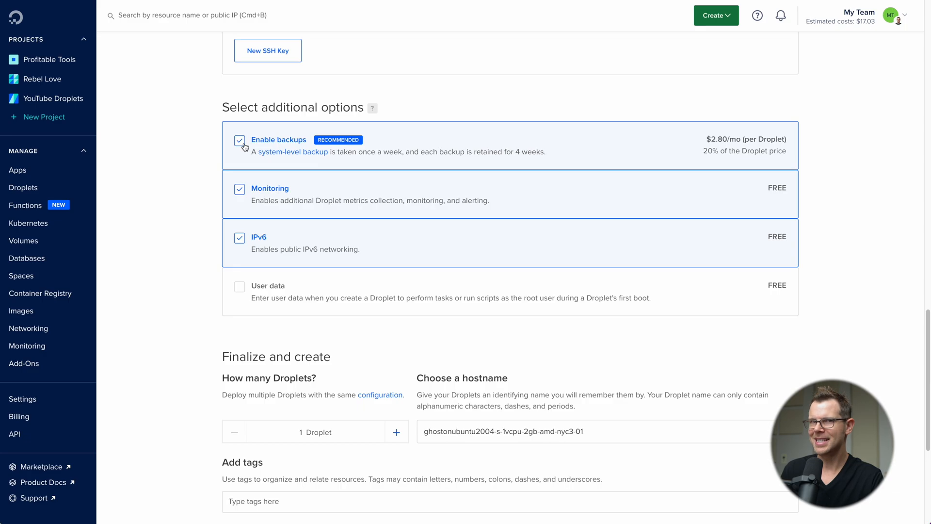
click(240, 141)
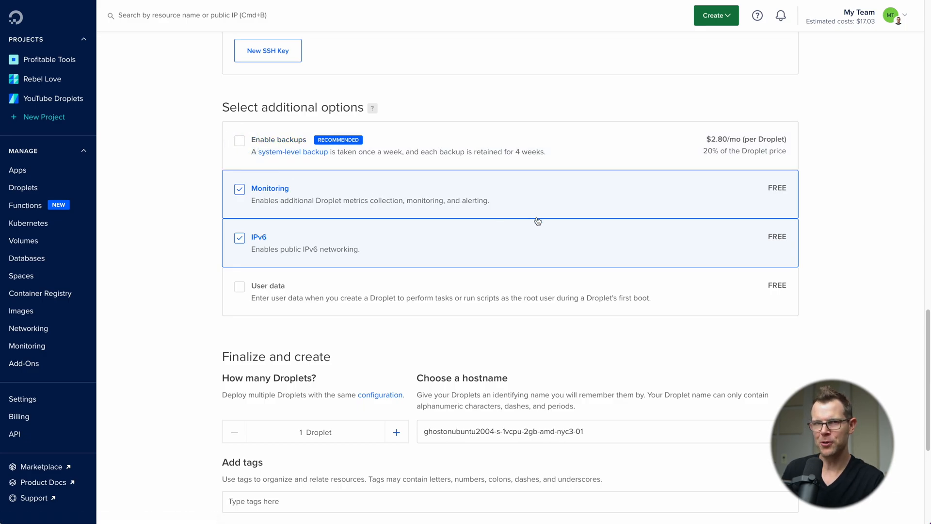
scroll(down, 3)
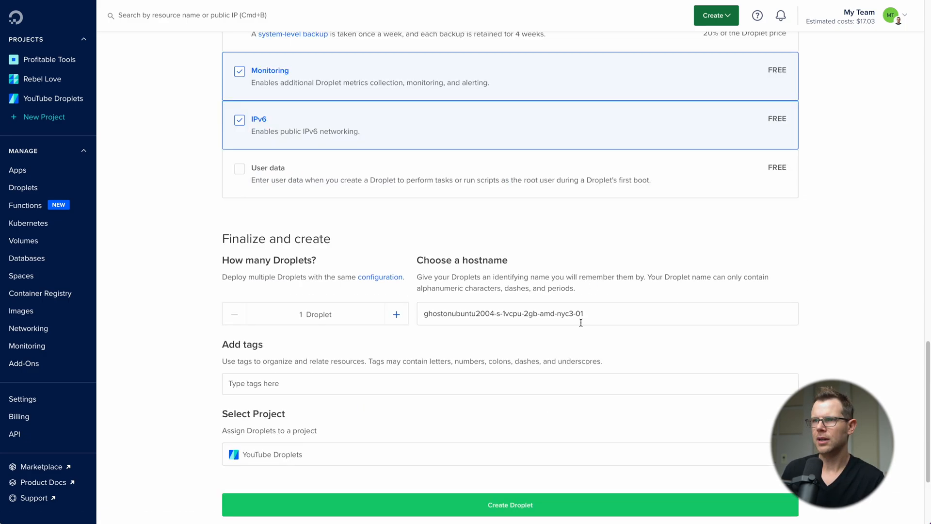
mouse_move(326, 352)
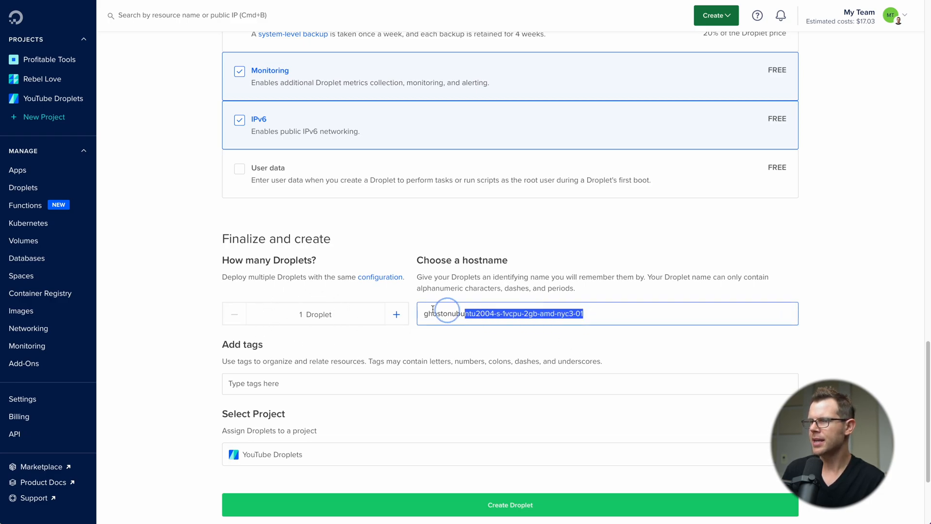
Step: Set the droplet hostname to daveswift.com
text(dave)
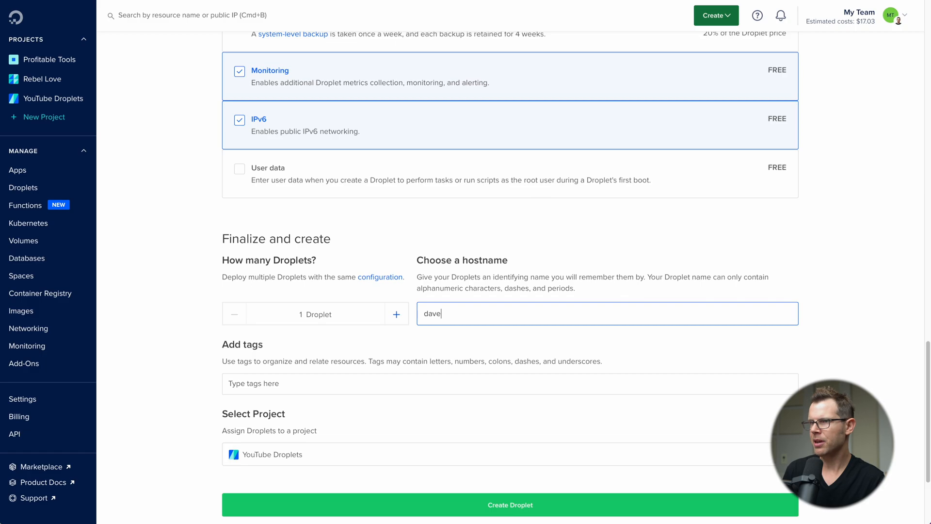
text(swift.com)
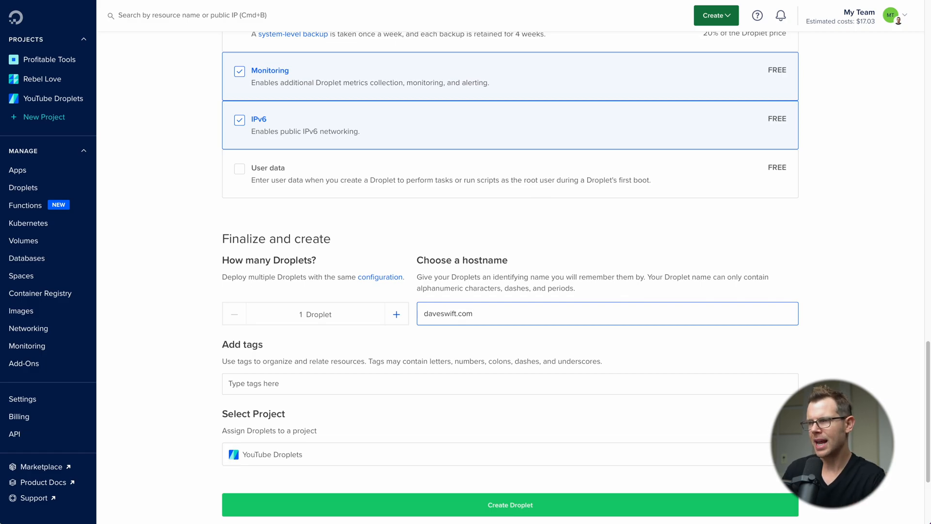
scroll(down, 3)
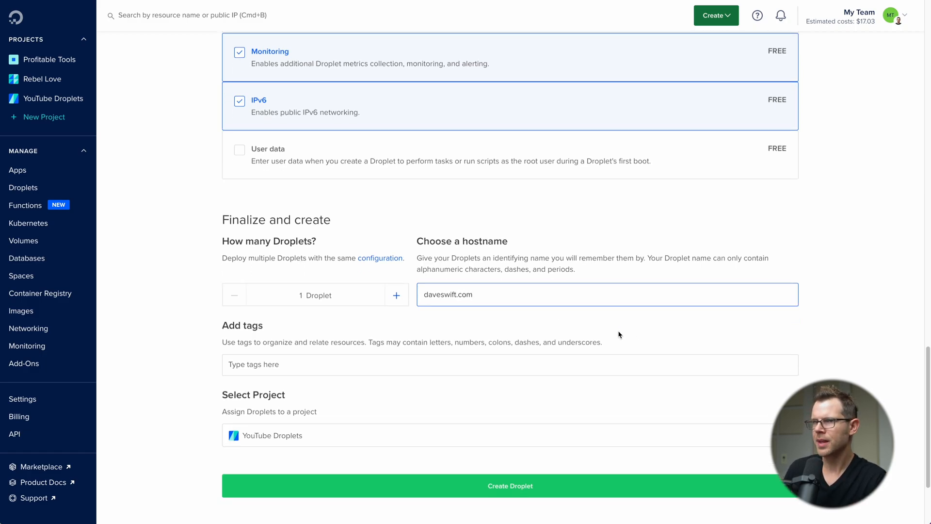
scroll(down, 3)
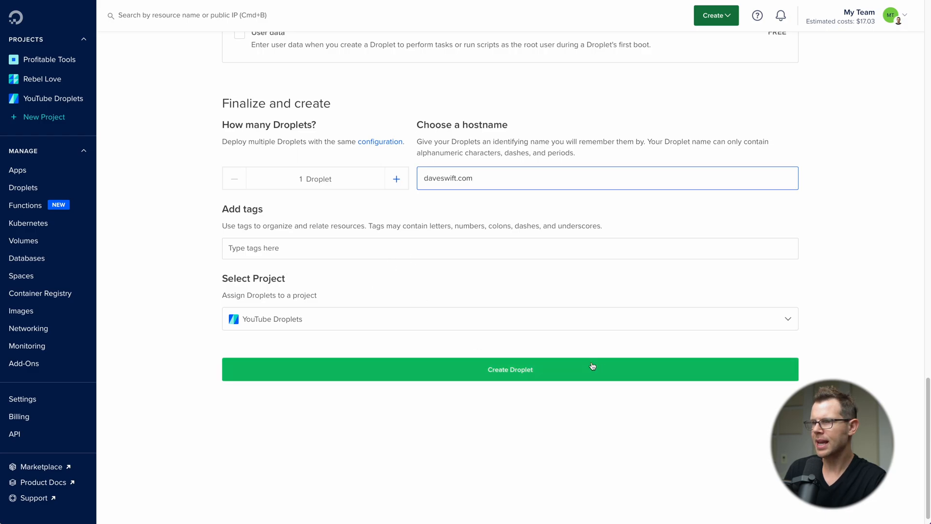
Step: Create the daveswift.com droplet with the chosen settings
click(510, 368)
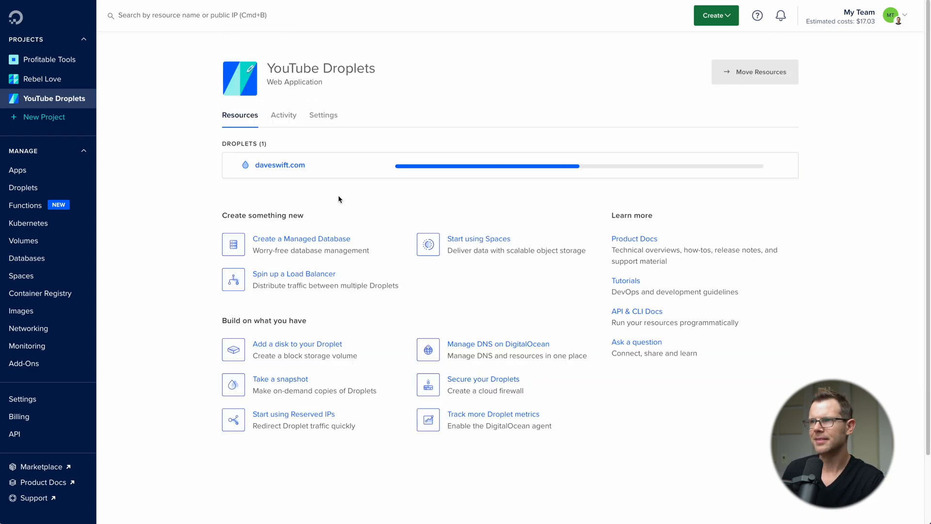
mouse_move(359, 200)
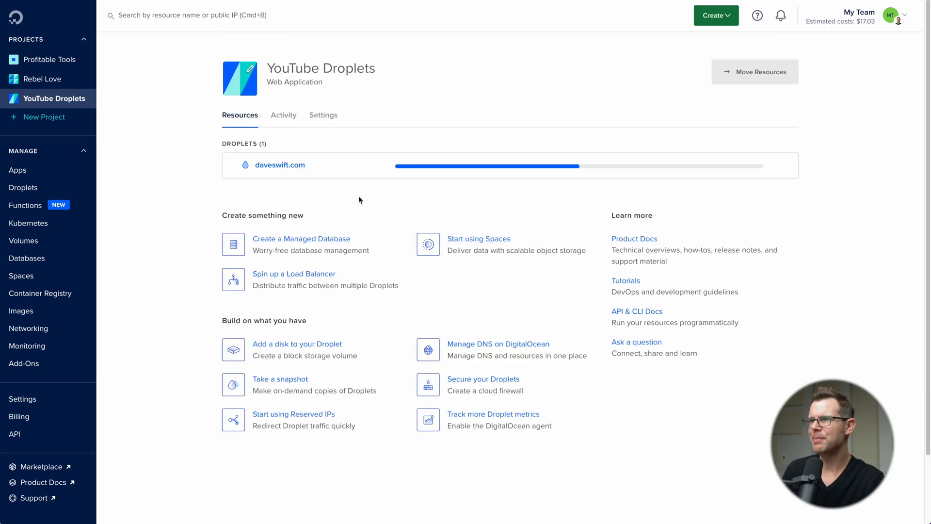
mouse_move(607, 192)
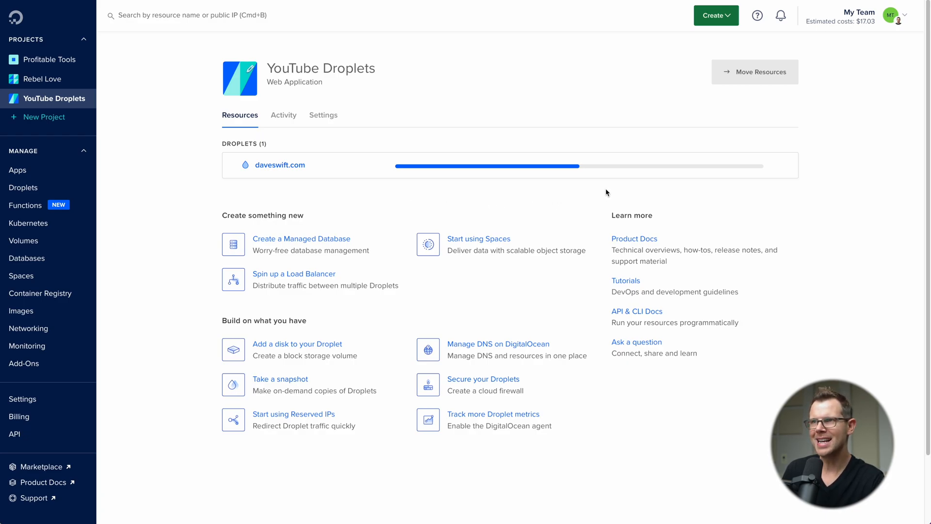
mouse_move(346, 178)
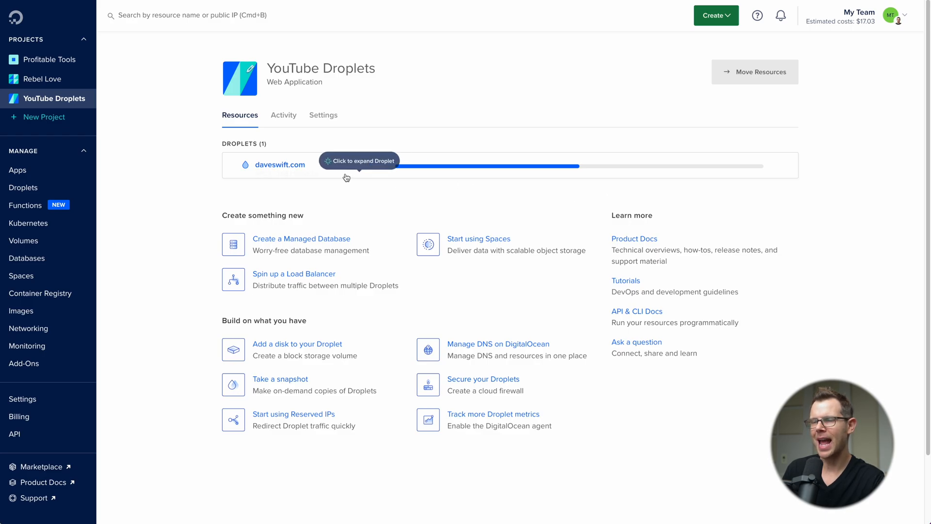
mouse_move(299, 189)
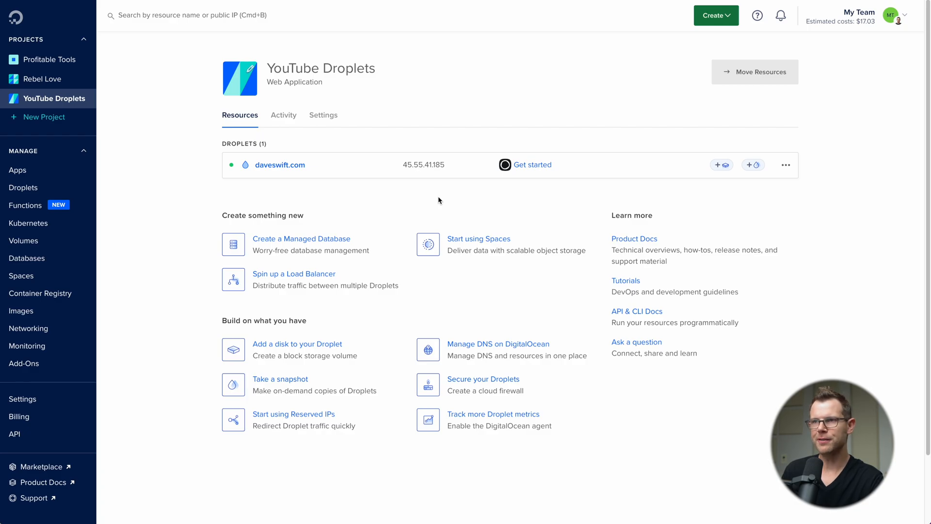
mouse_move(374, 145)
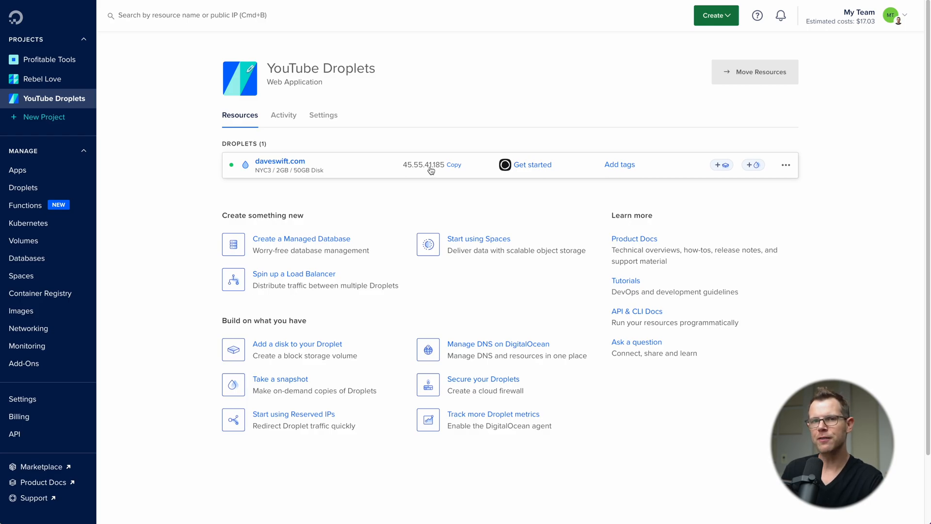
mouse_move(446, 165)
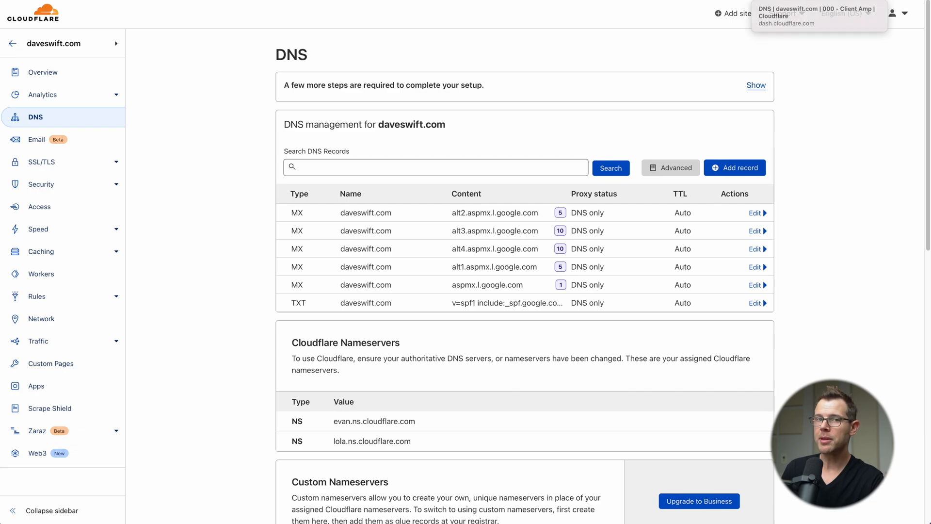
mouse_move(711, 99)
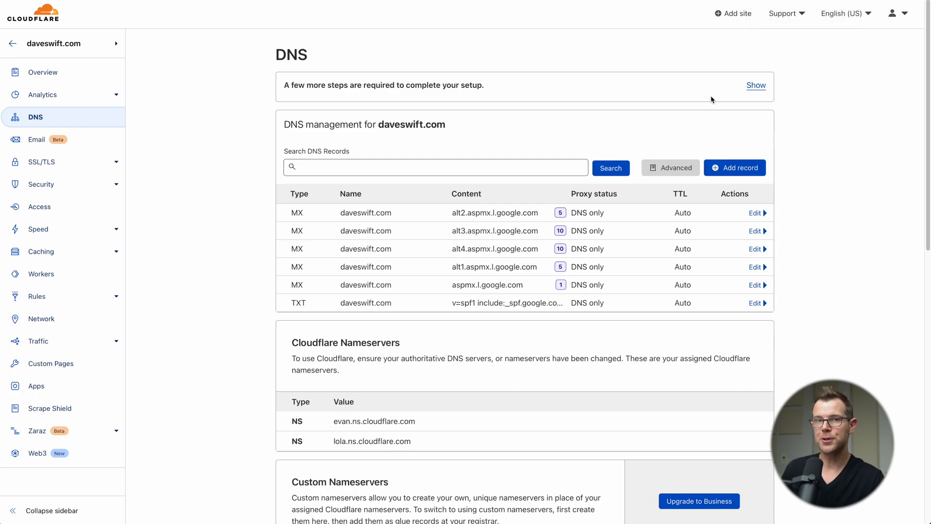
mouse_move(700, 113)
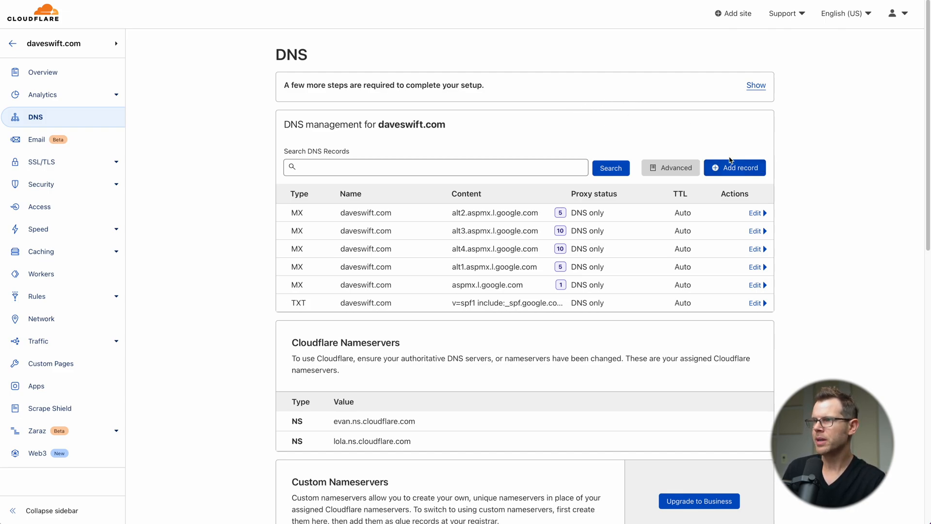
Step: Draft a DNS-only root A record (@) pointing to 45.55.41.185
click(734, 168)
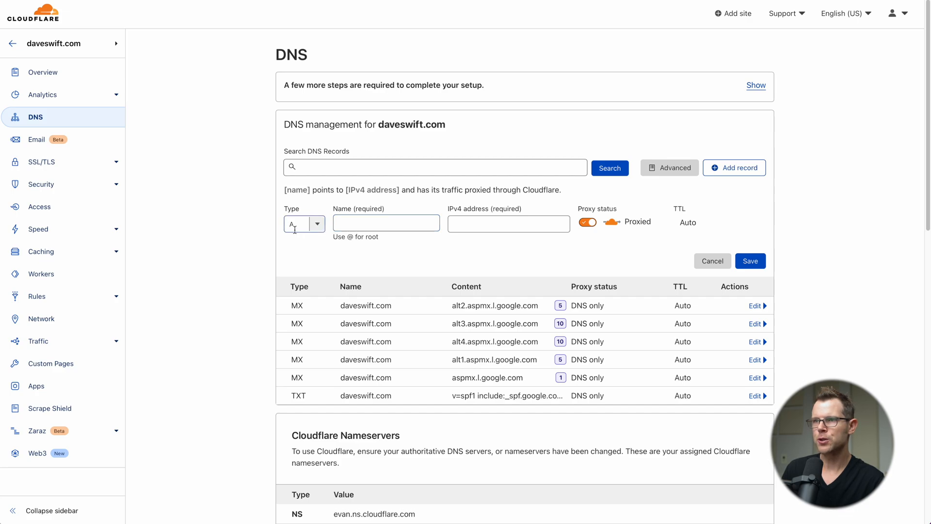
click(385, 223)
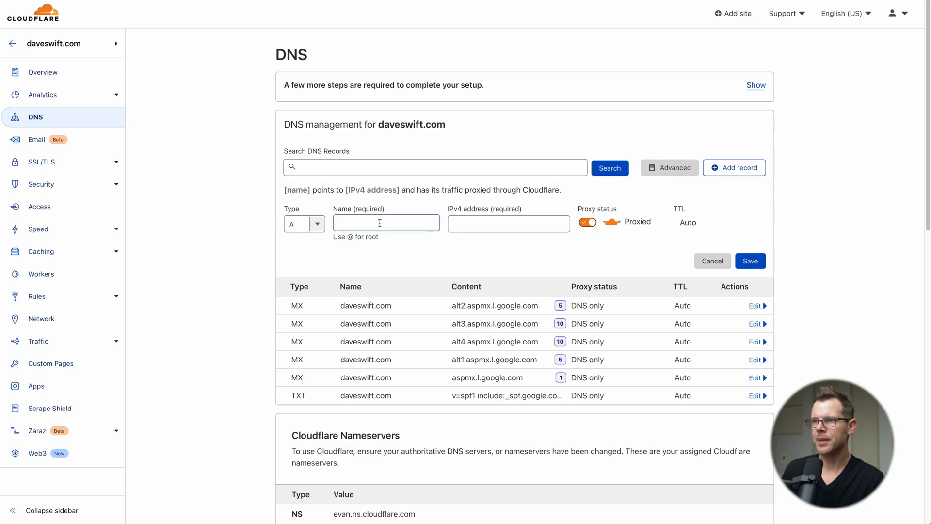
text(@)
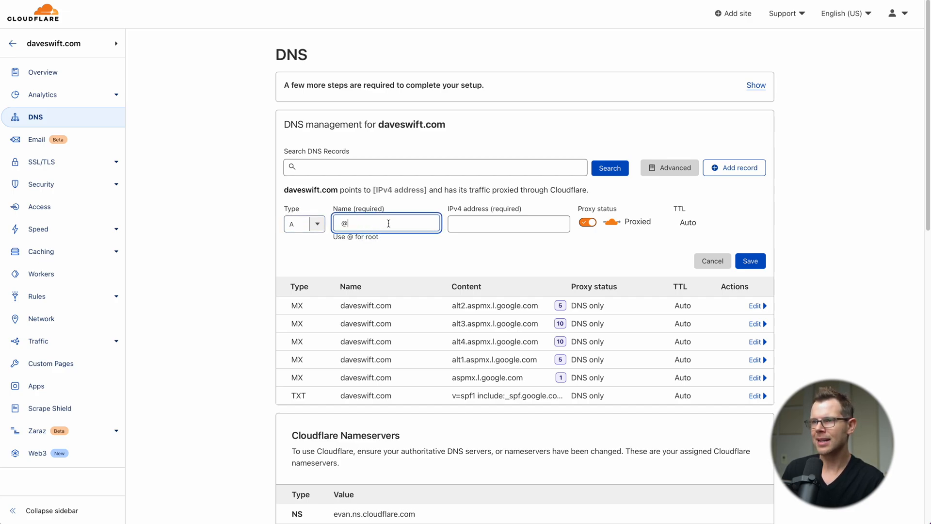
click(507, 223)
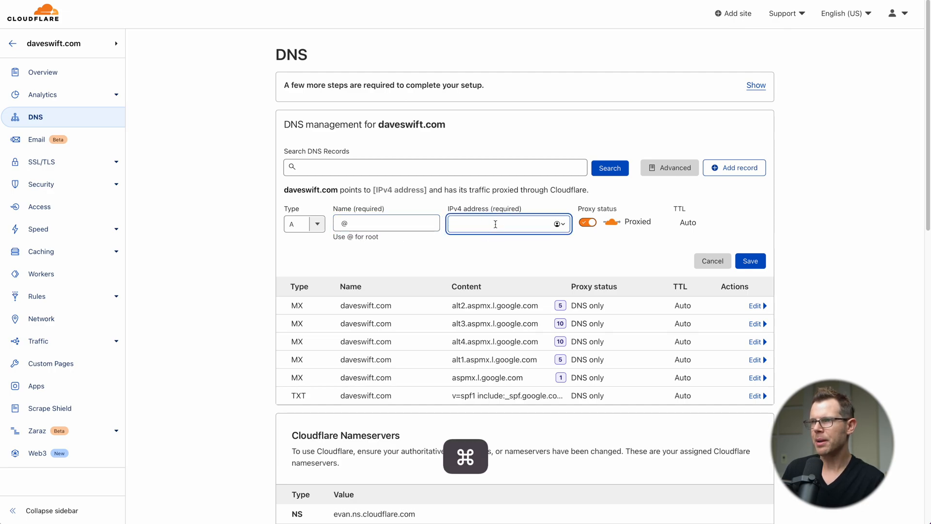
text(45.55.41.185)
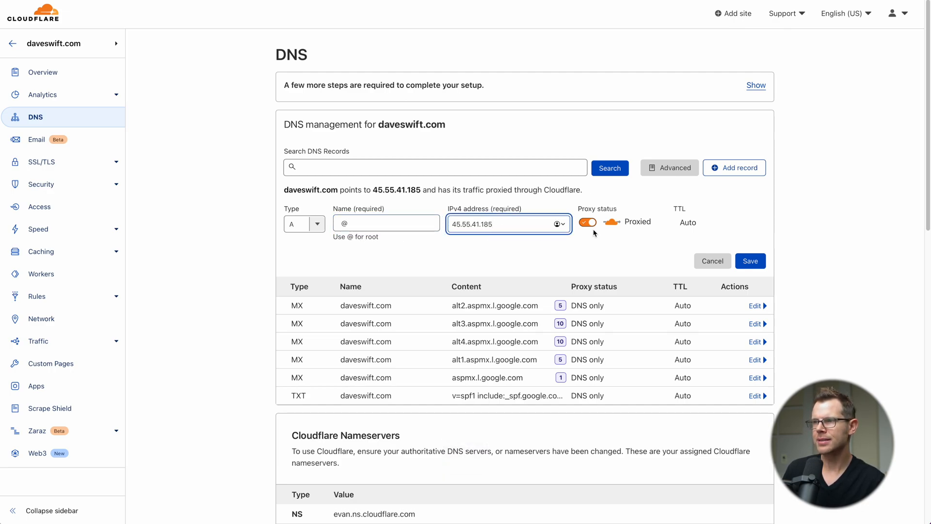
click(587, 222)
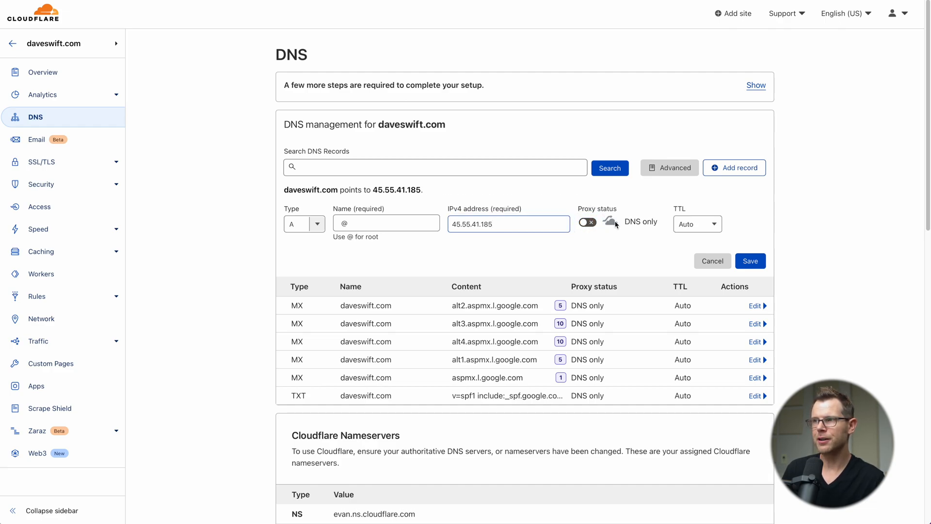
mouse_move(609, 239)
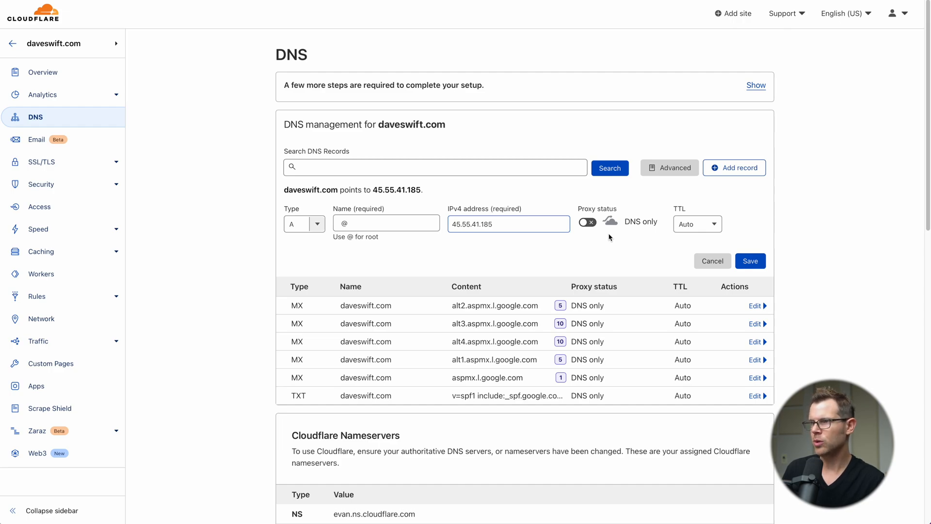
mouse_move(601, 231)
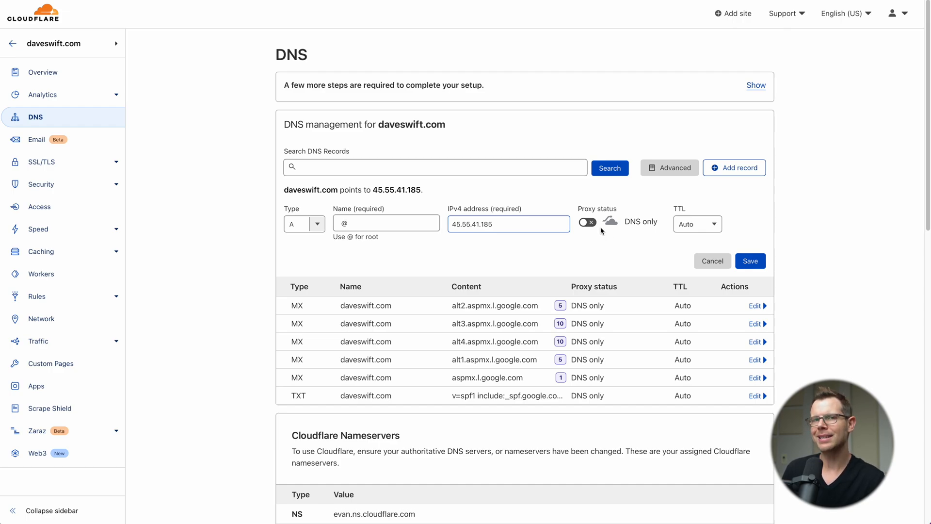
mouse_move(613, 232)
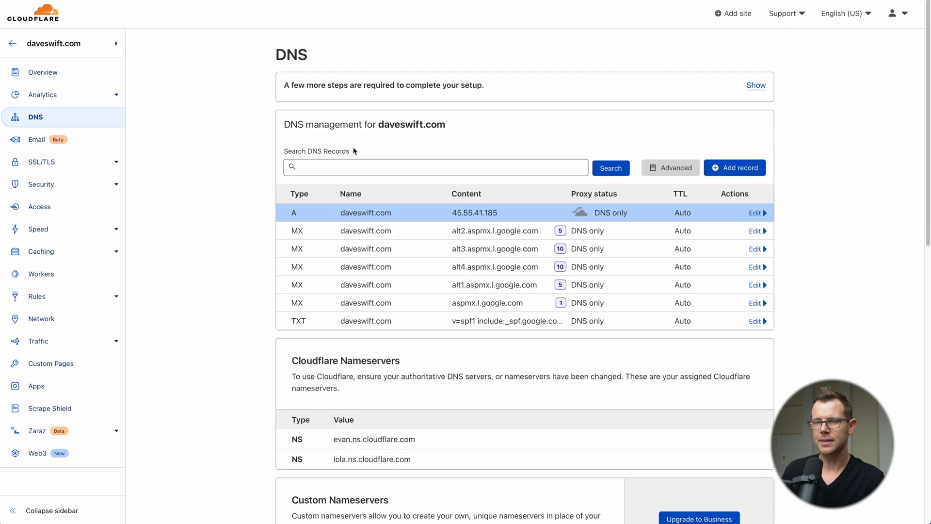
Step: Save a DNS-only CNAME record making www an alias of daveswift.com
click(734, 168)
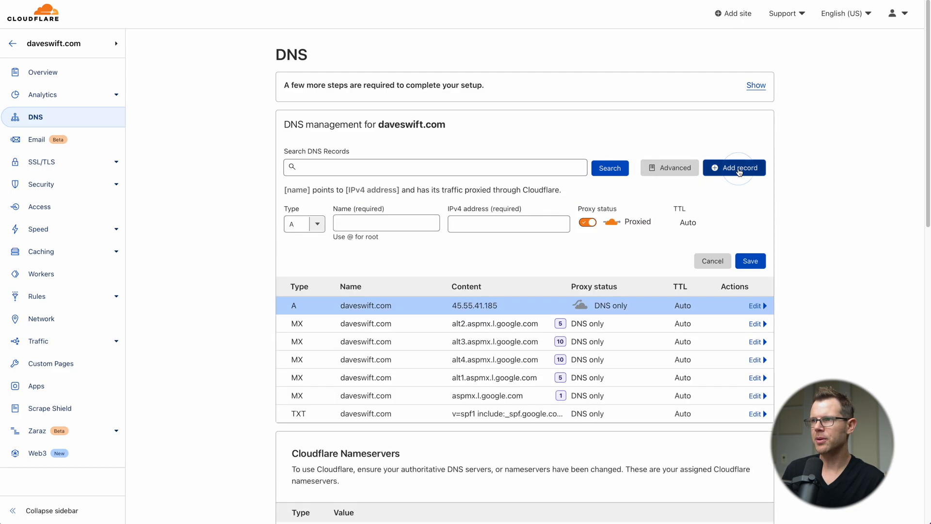
click(304, 223)
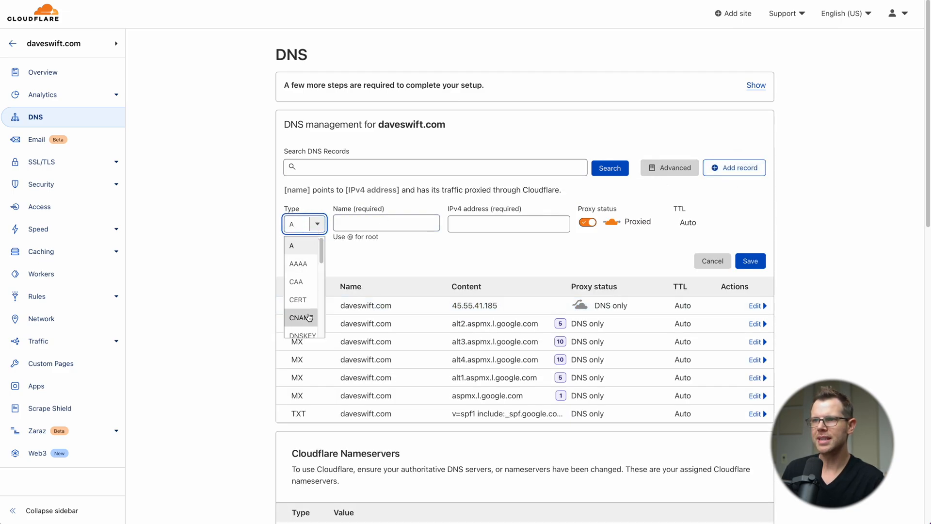
click(301, 317)
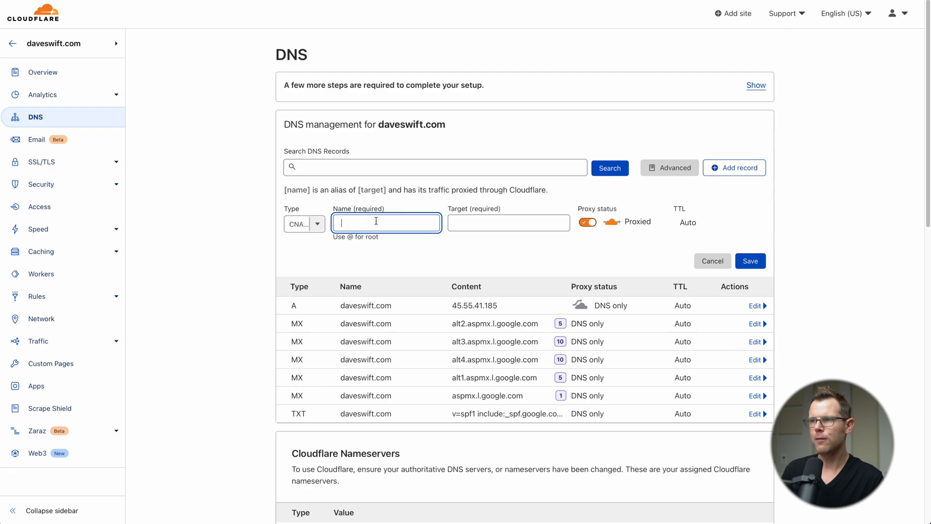
text(www)
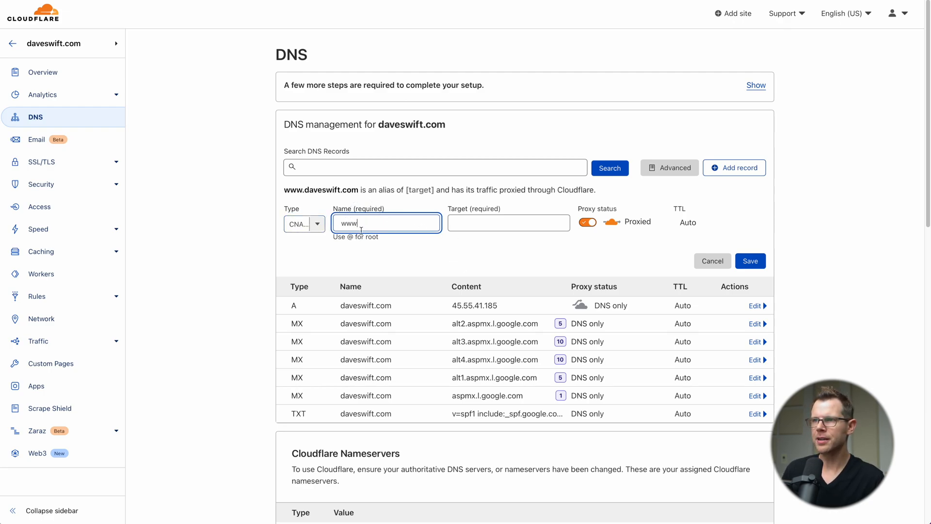
click(508, 222)
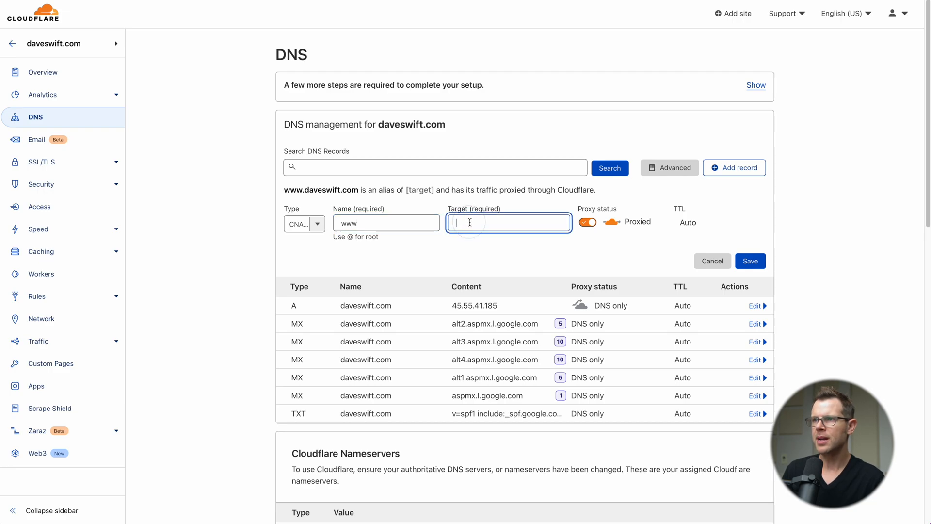
text(daveswi)
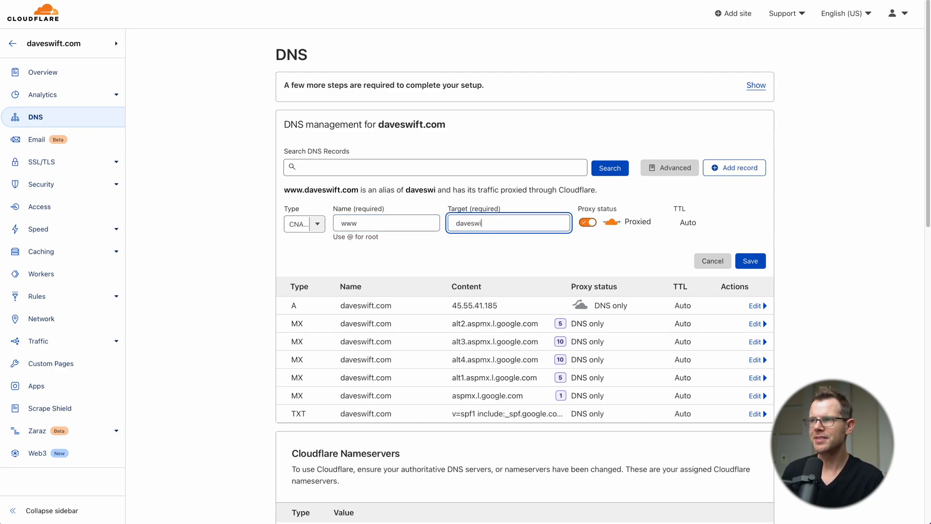
text(ft.com)
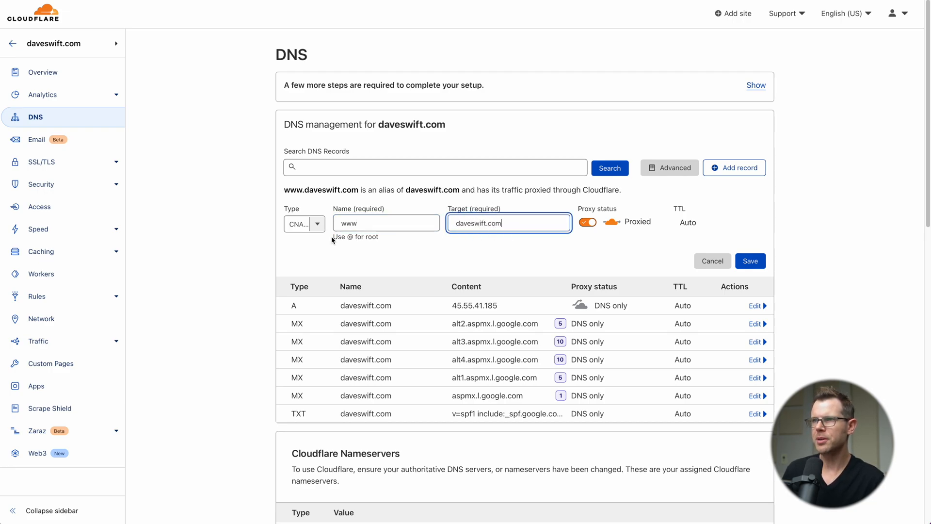
mouse_move(621, 231)
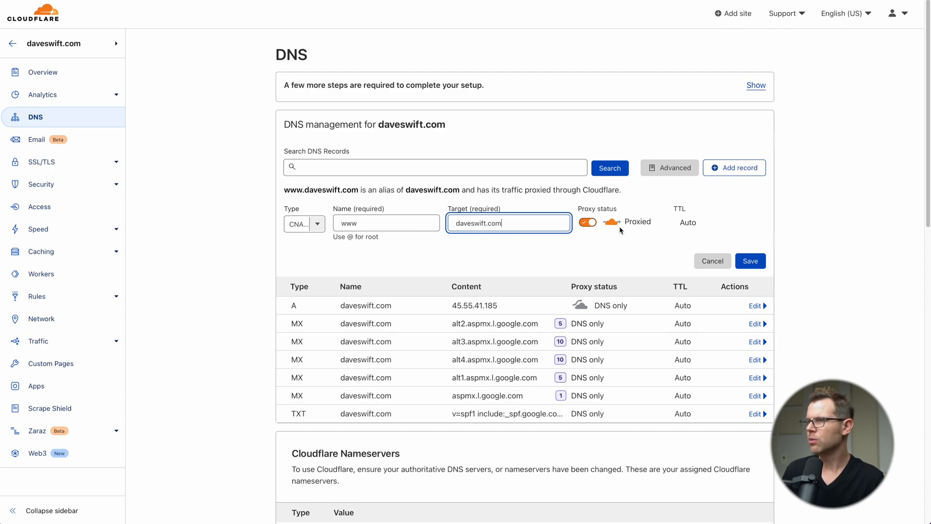
click(588, 221)
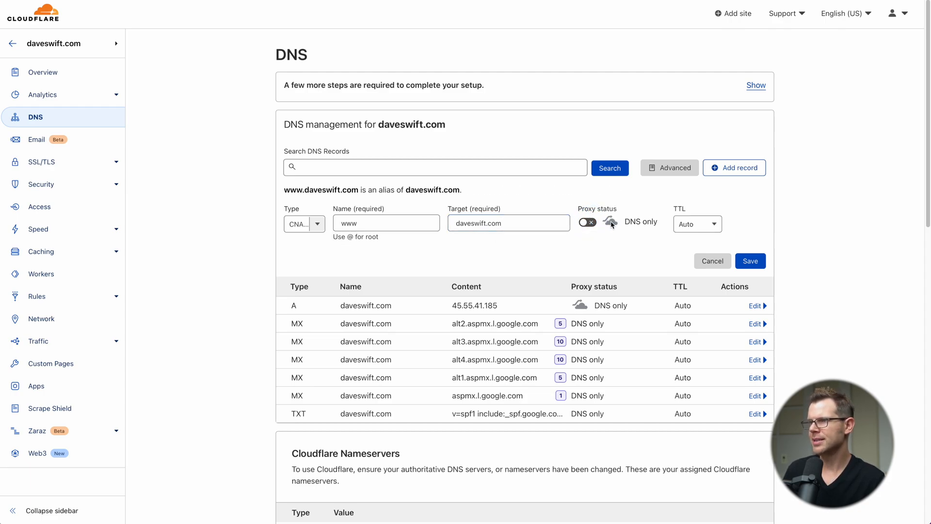
click(750, 261)
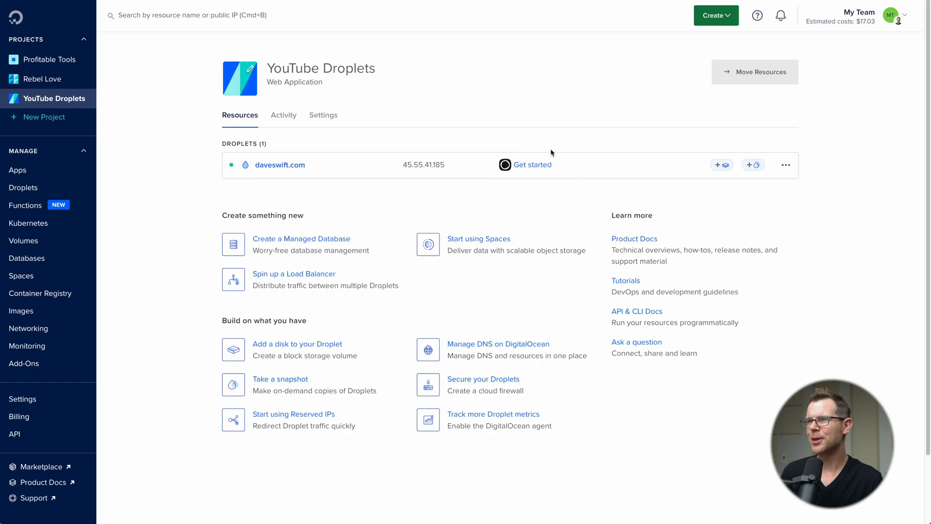
Step: Show the Ghost getting-started instructions for the daveswift.com droplet
click(531, 165)
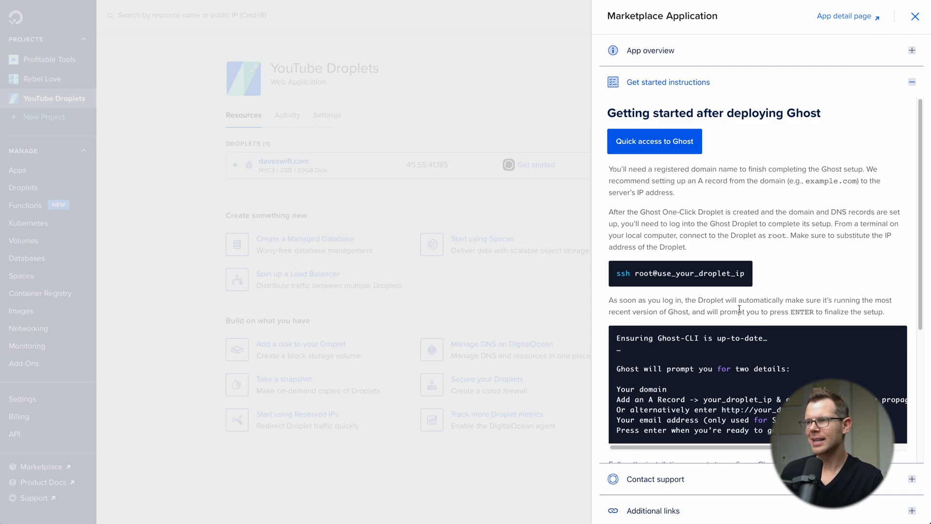
mouse_move(618, 285)
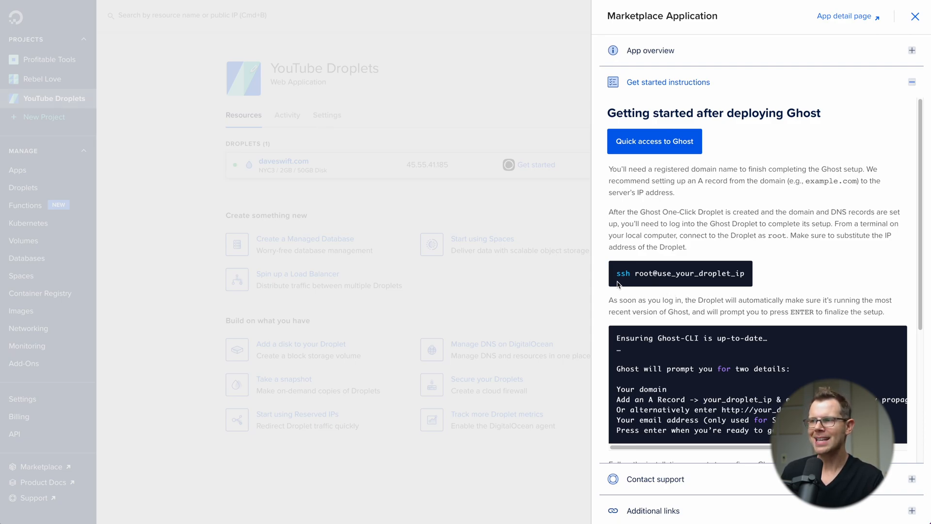
mouse_move(711, 284)
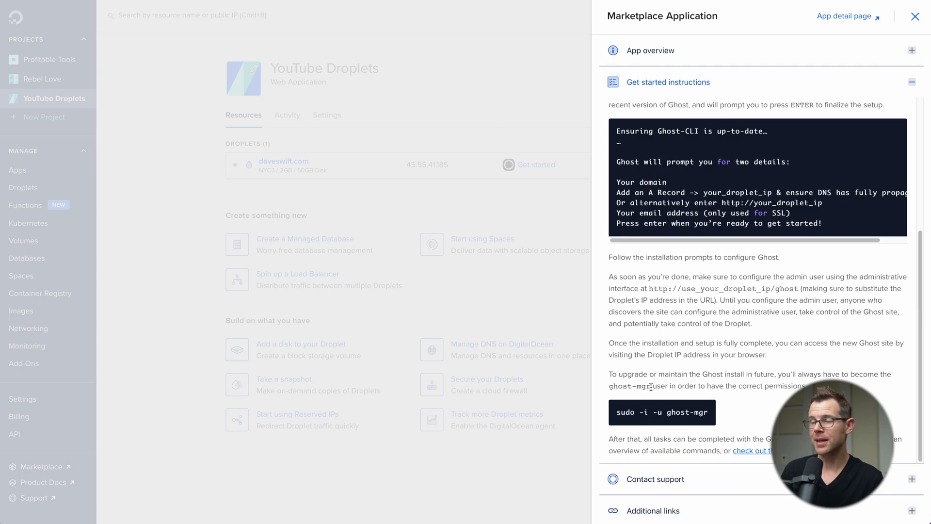
mouse_move(672, 425)
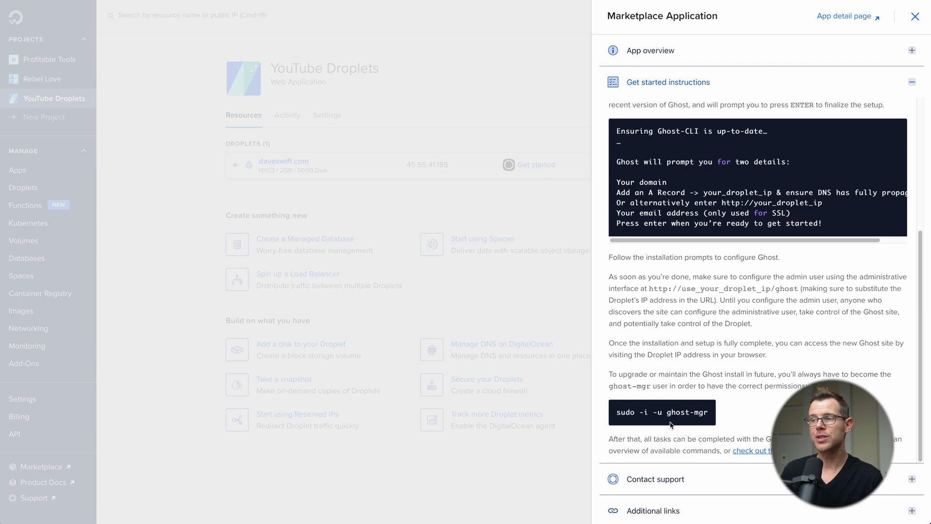
mouse_move(695, 422)
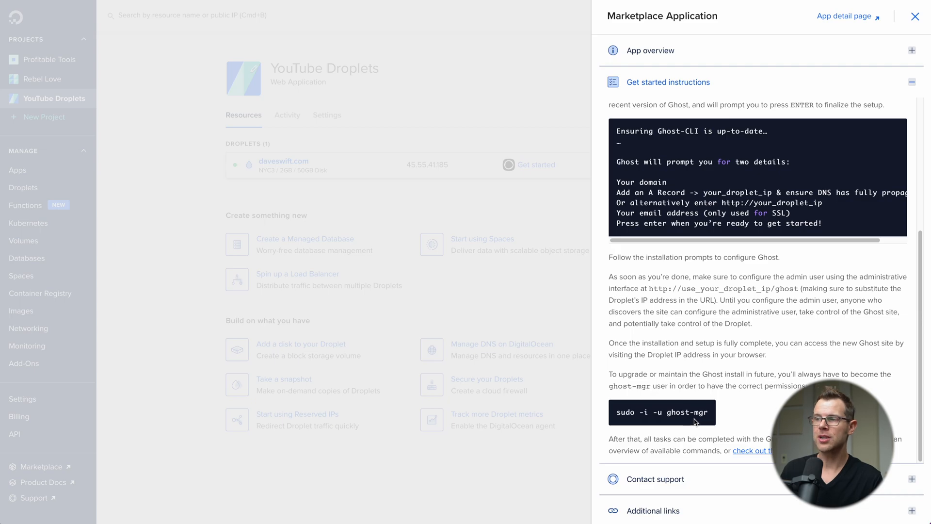
mouse_move(710, 420)
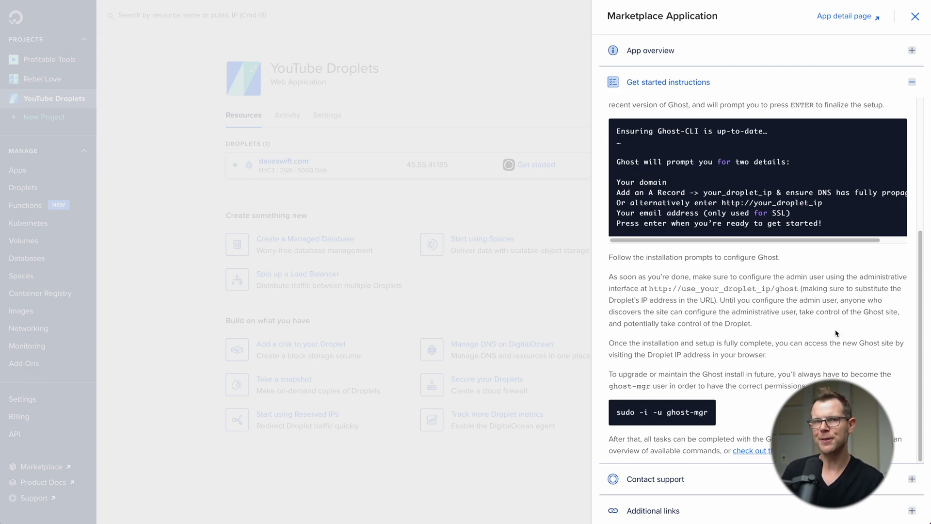
click(915, 16)
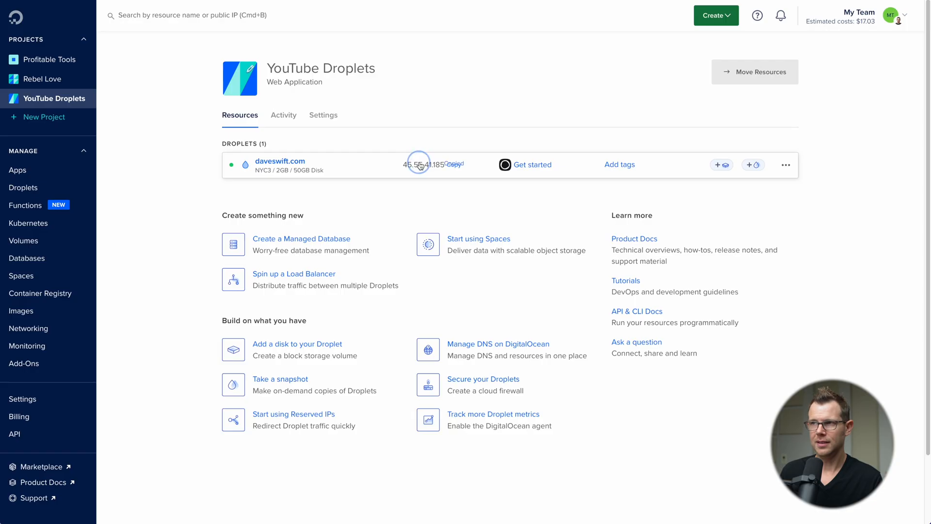
mouse_move(503, 196)
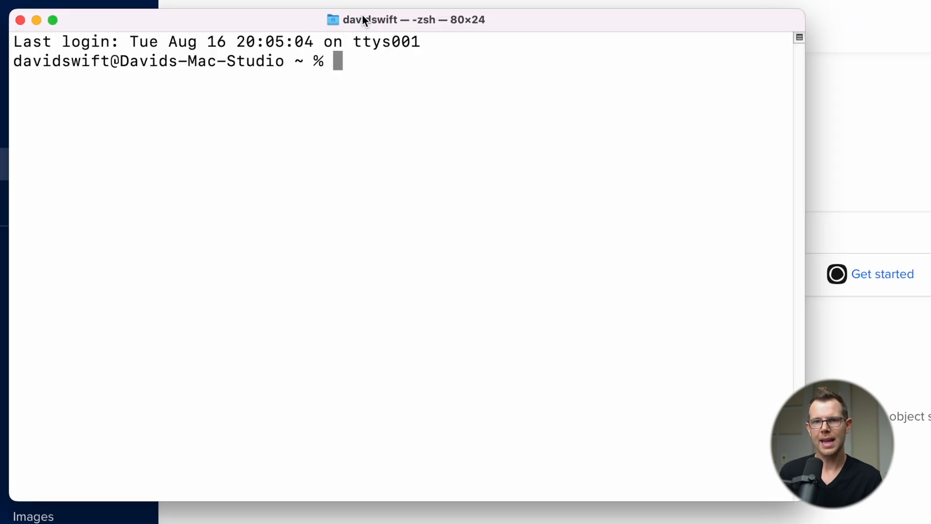
text(ssh)
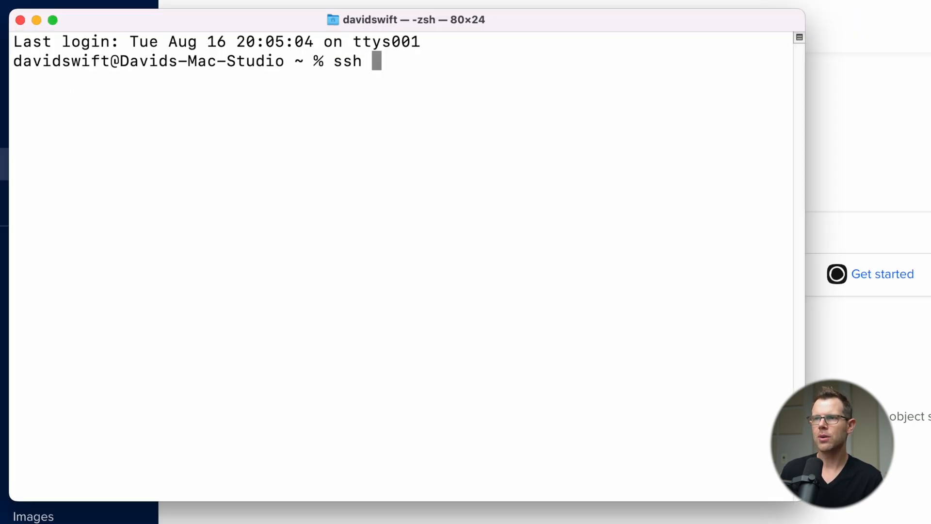
text(root@)
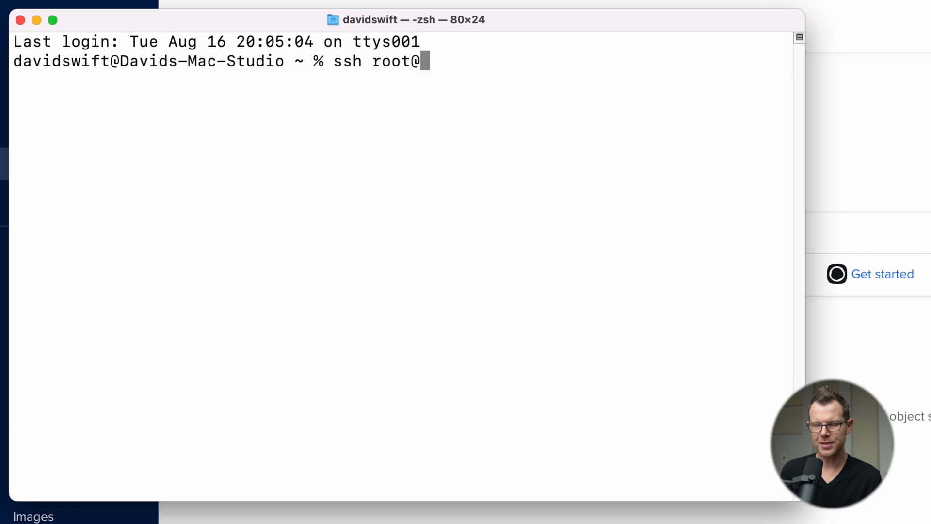
text(45.55.41.185)
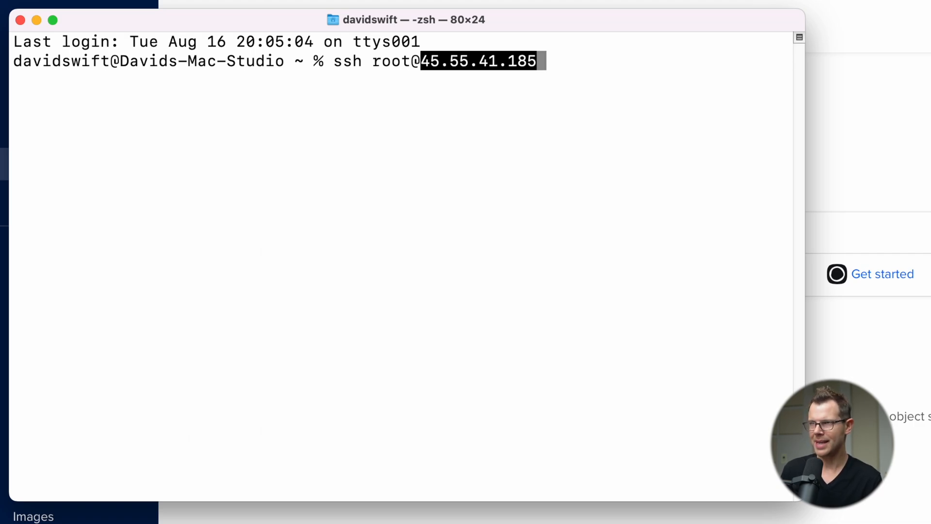
key(Return)
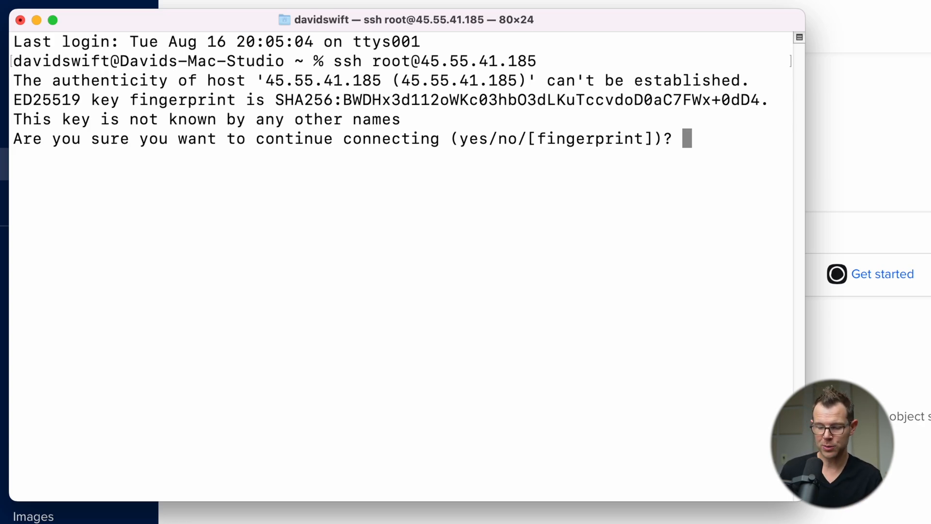
text(yes)
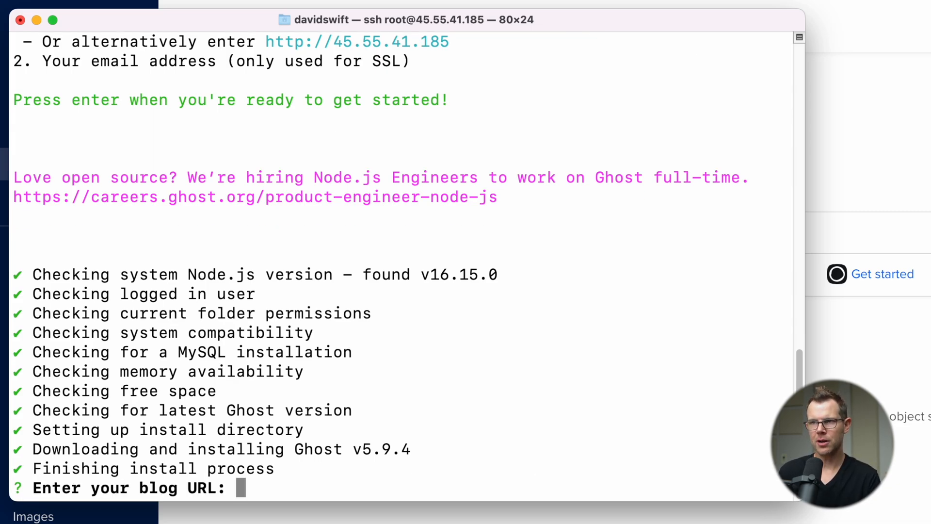
text(daveswift.com)
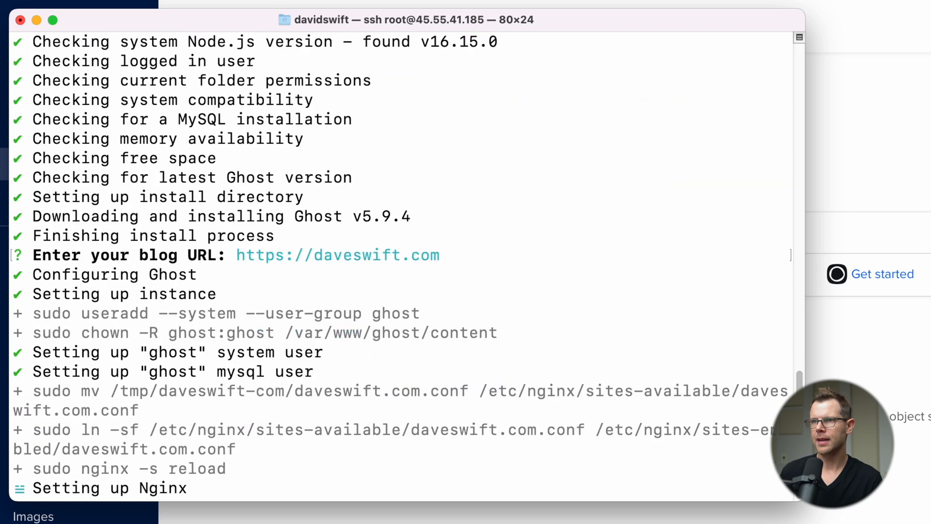
scroll(down, 3)
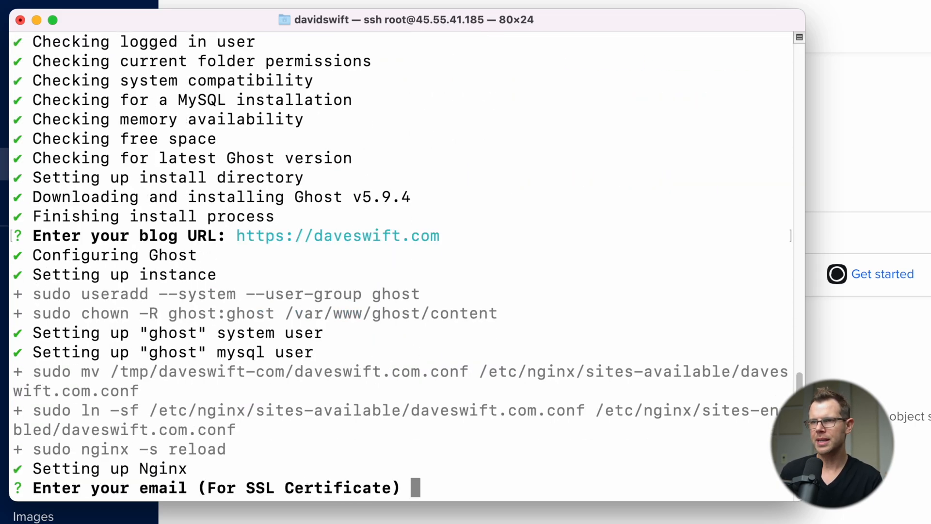
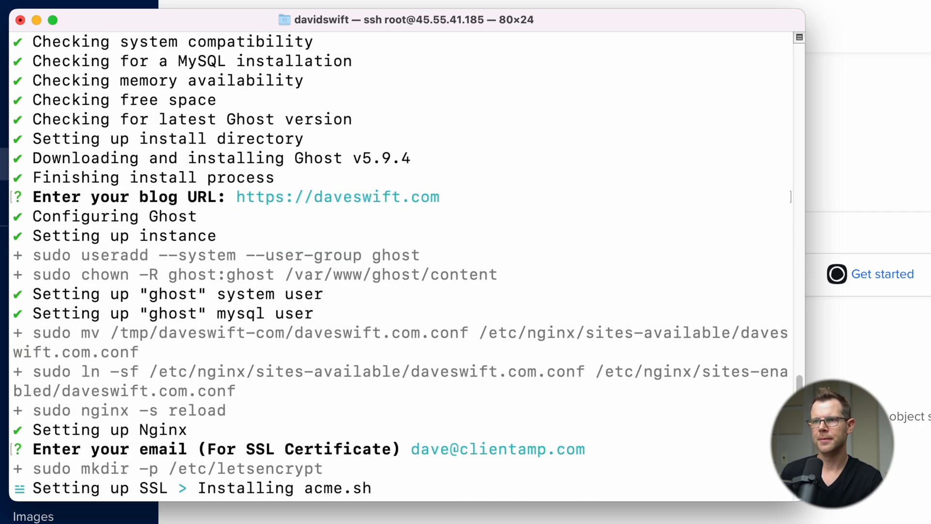
scroll(down, 3)
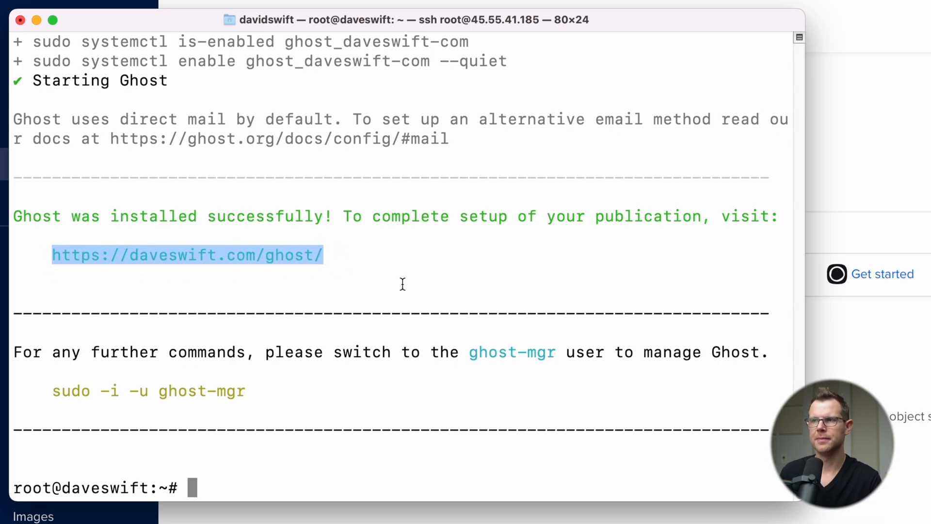
mouse_move(142, 319)
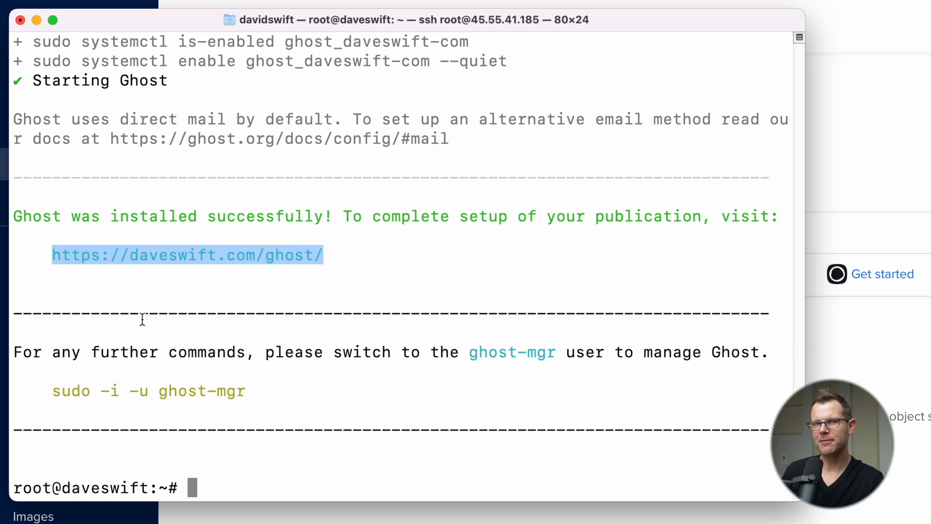
mouse_move(17, 372)
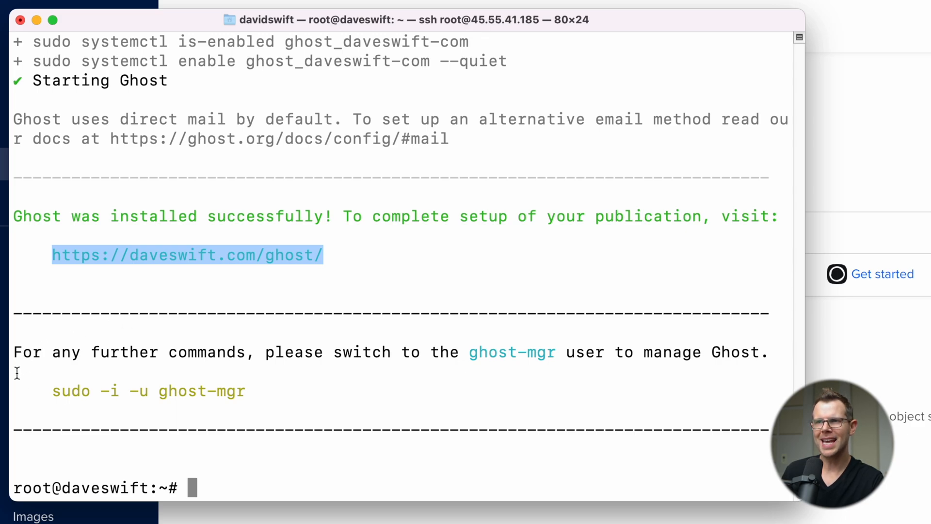
mouse_move(70, 443)
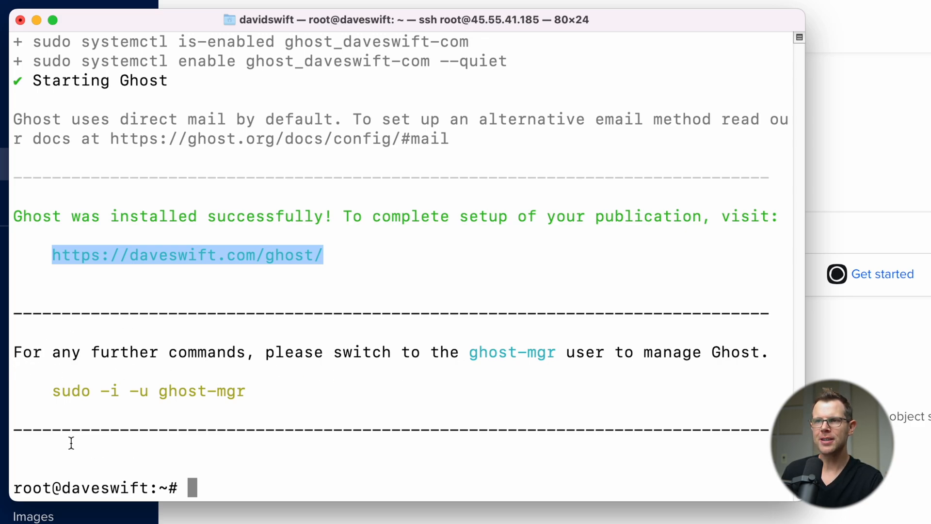
mouse_move(186, 408)
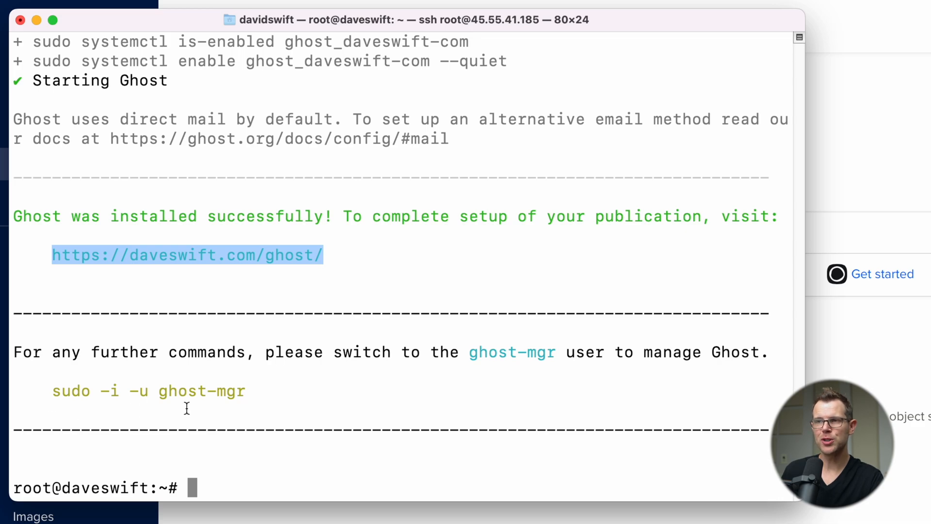
mouse_move(223, 393)
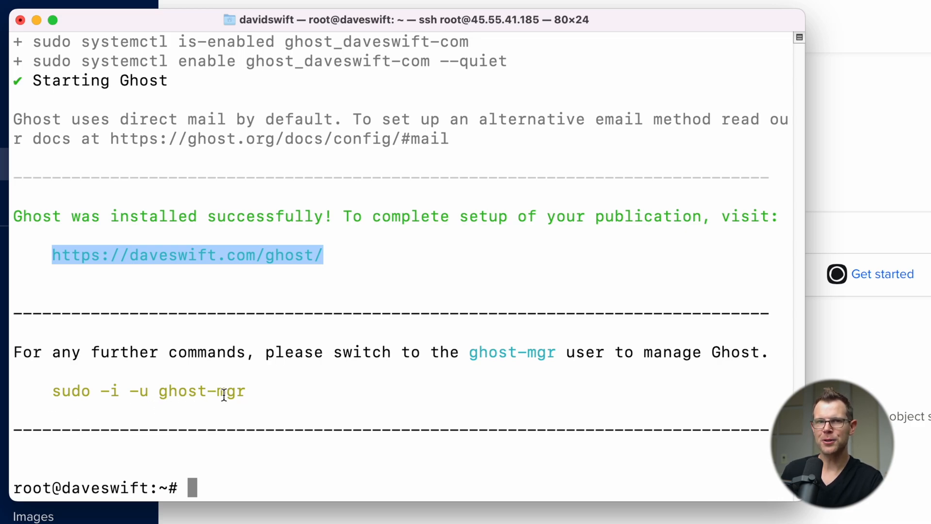
mouse_move(248, 398)
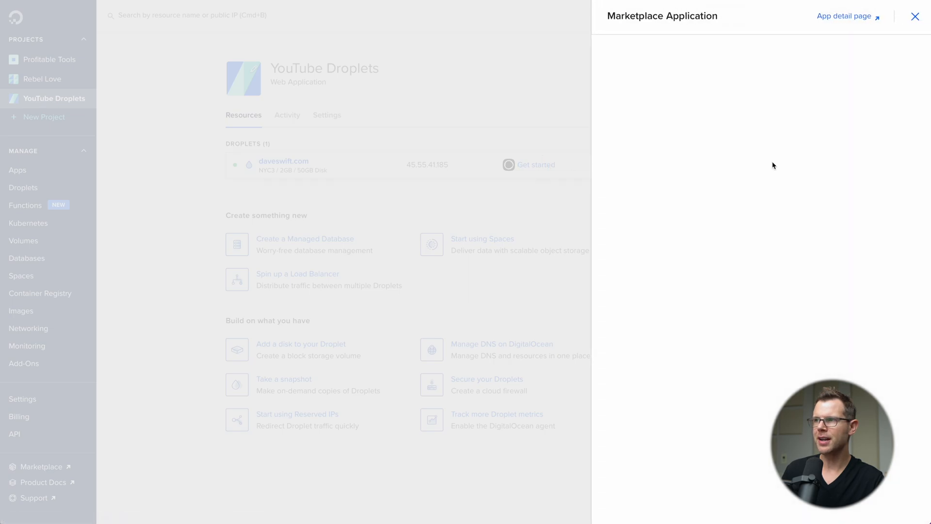
Step: Expand the Ghost get-started instructions and scroll to the ghost-mgr maintenance command
click(668, 81)
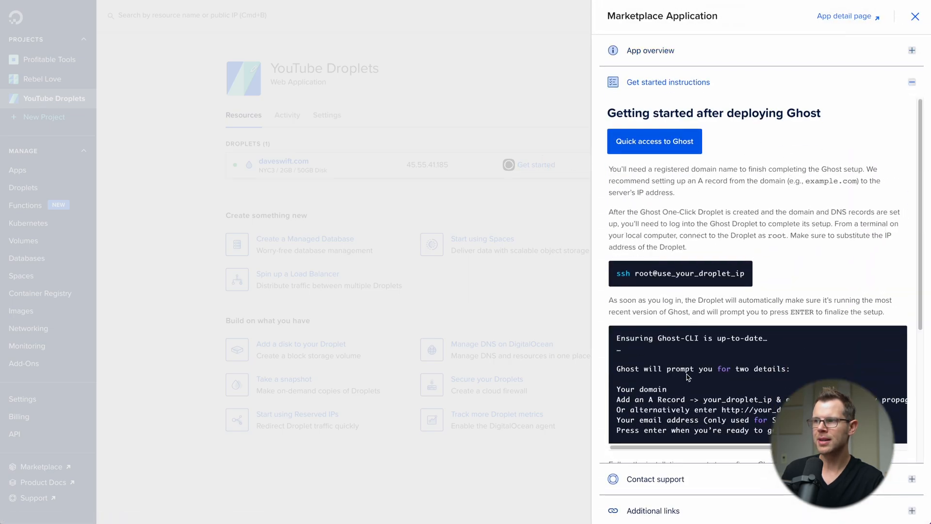
scroll(down, 3)
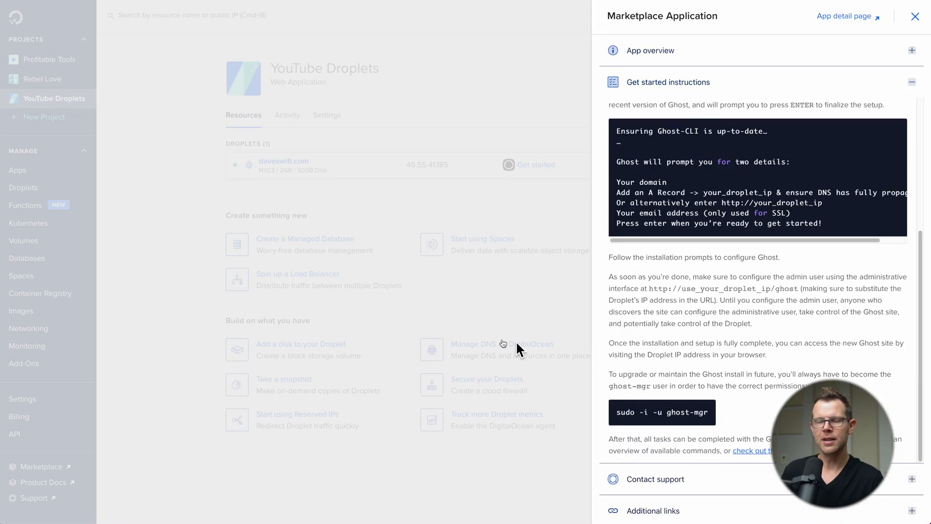
mouse_move(493, 332)
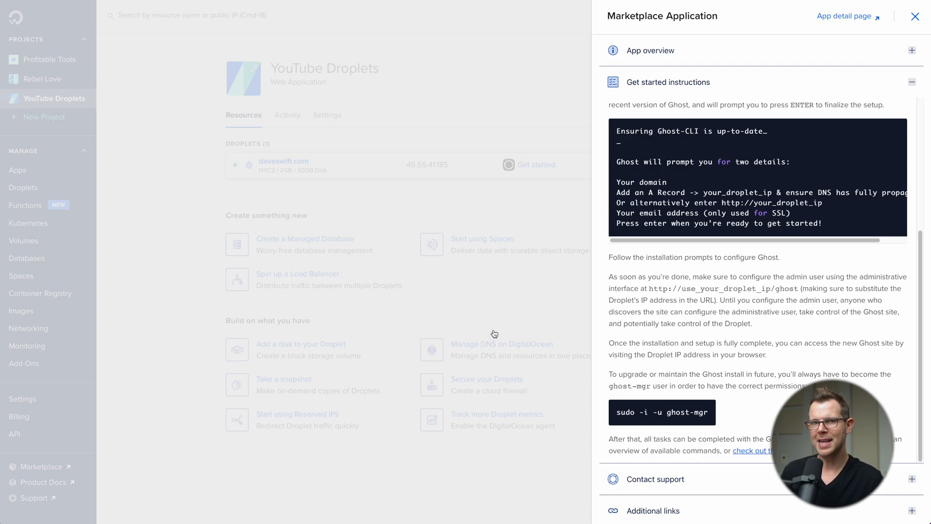
mouse_move(437, 240)
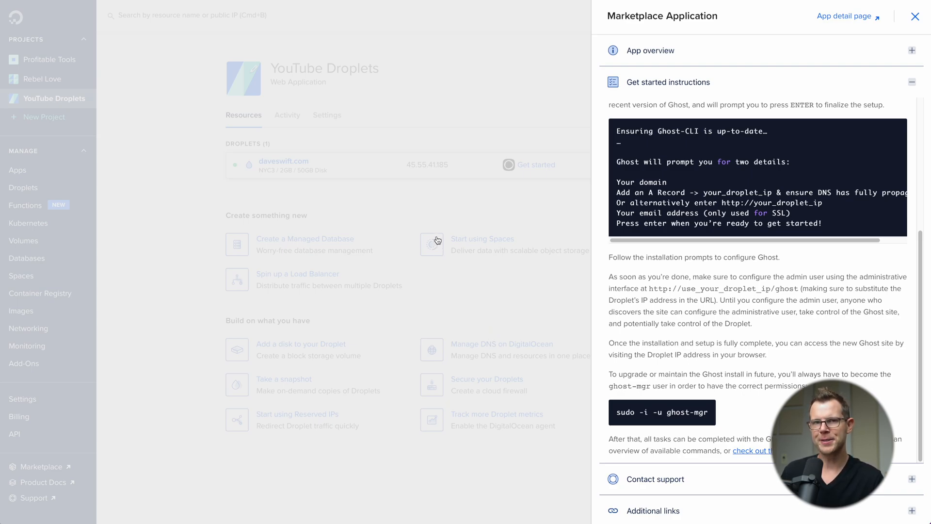
mouse_move(424, 232)
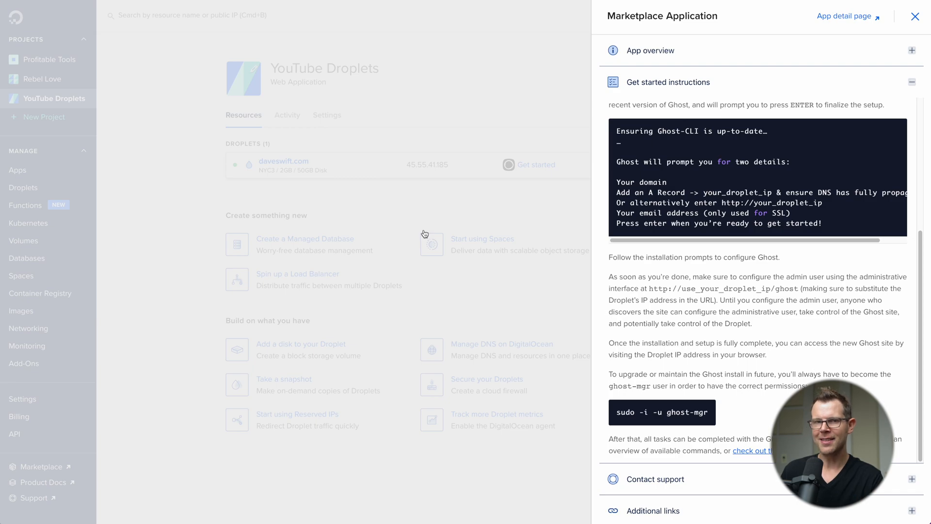
mouse_move(716, 414)
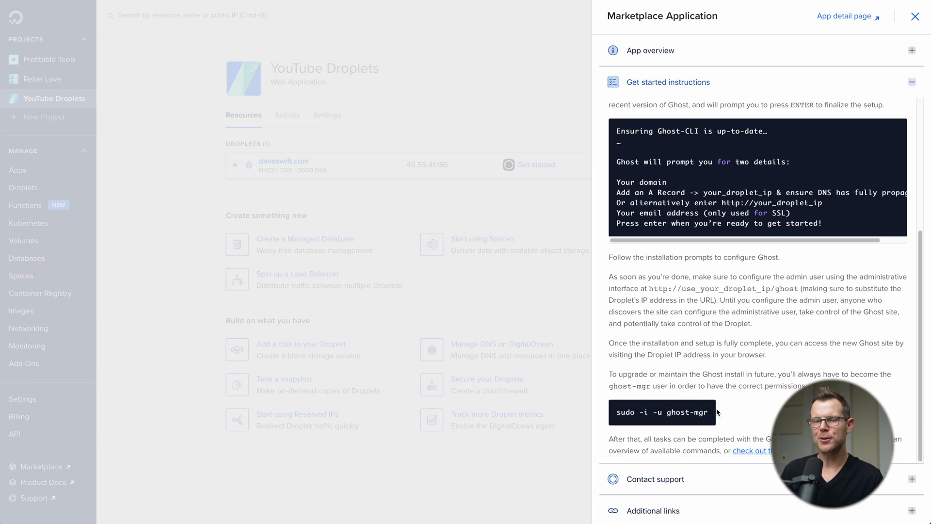
mouse_move(534, 227)
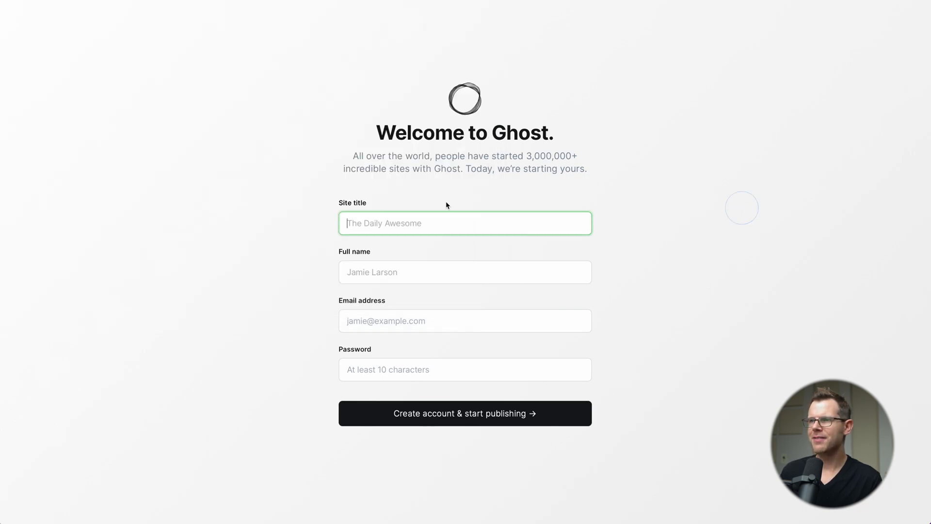
mouse_move(595, 246)
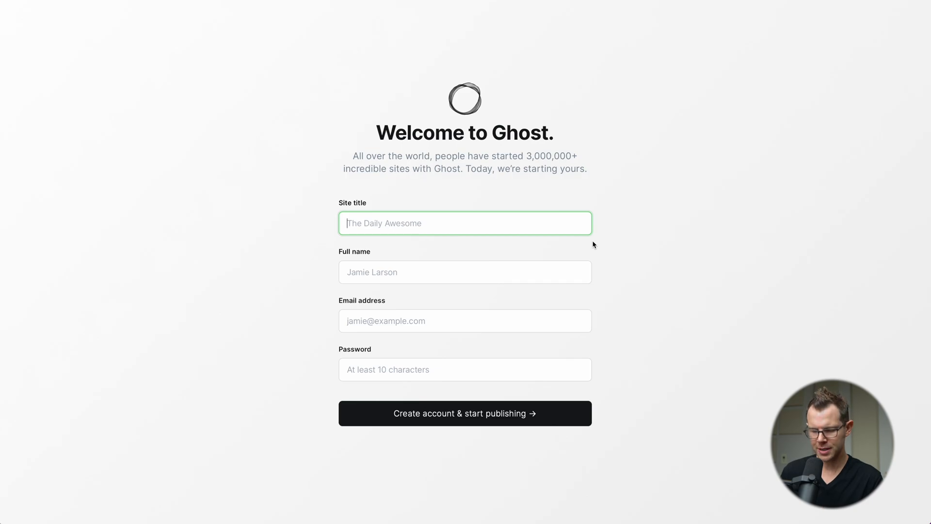
text(D)
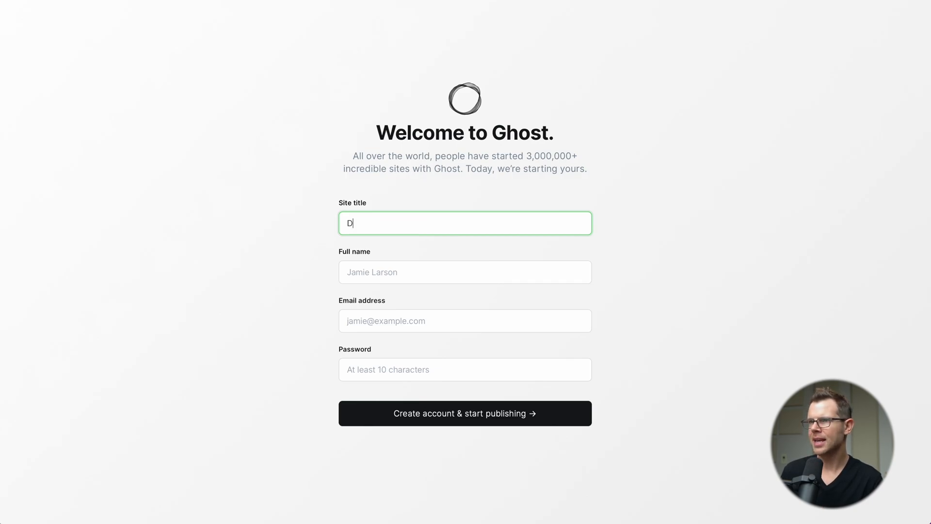
text(ave Swift's Blog)
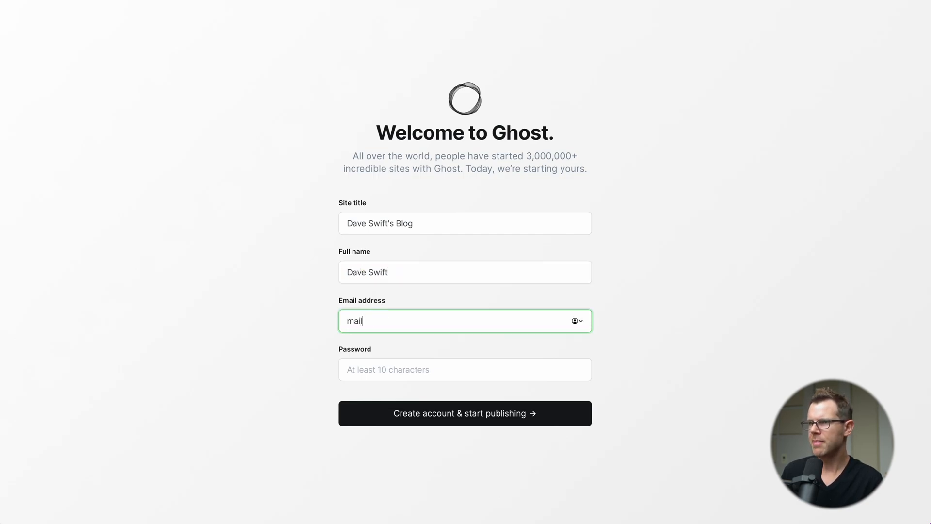
text(@daveswift.com)
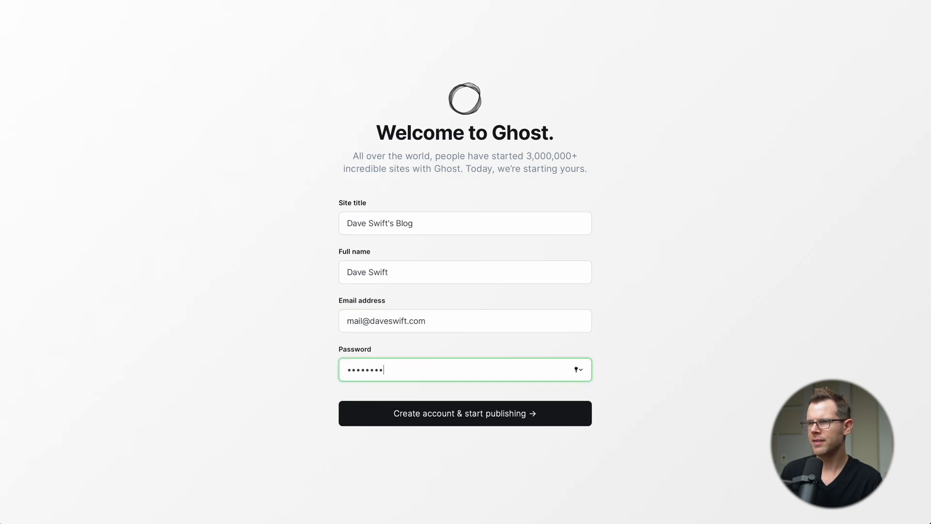
text(•)
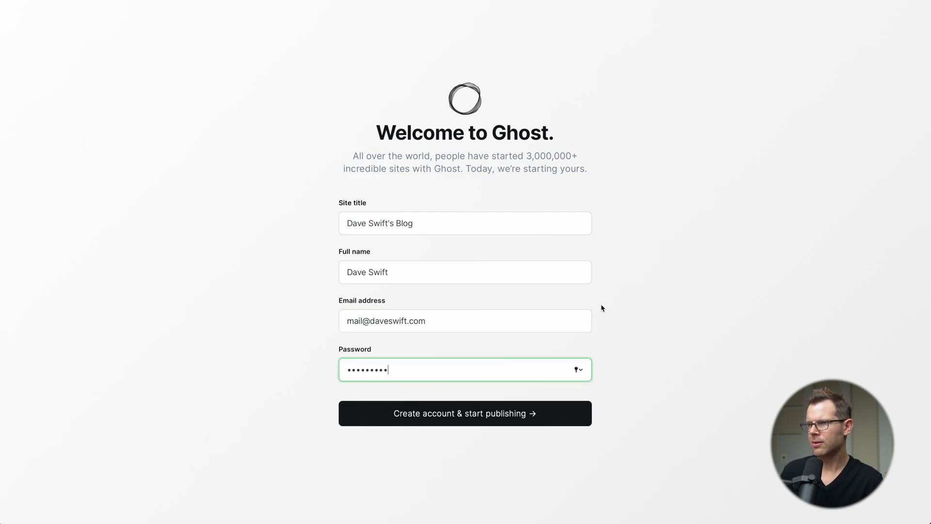
click(464, 413)
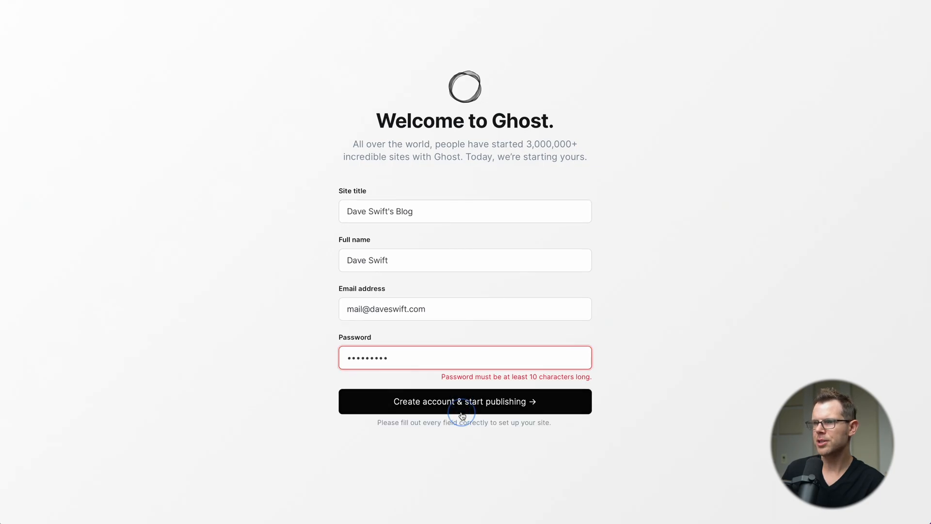
Step: Create the admin account with a valid password to reach the All done screen
click(464, 400)
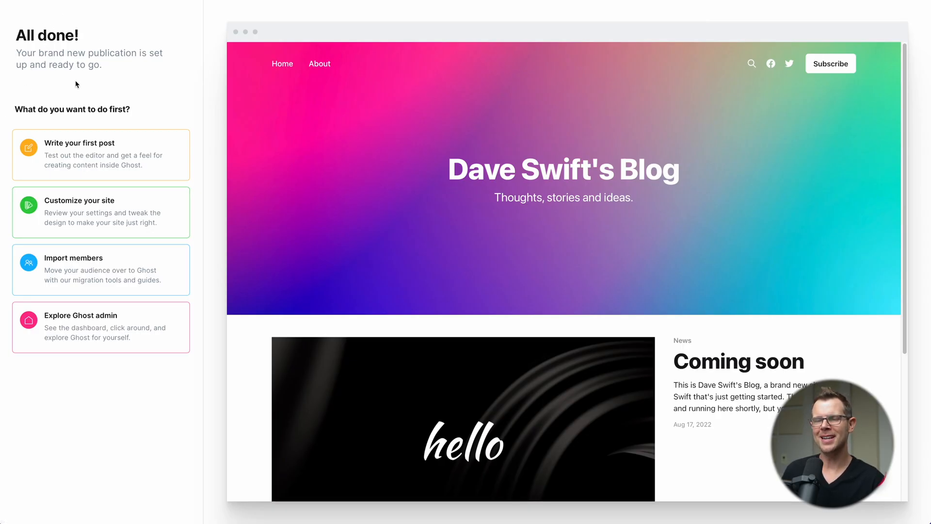
mouse_move(106, 89)
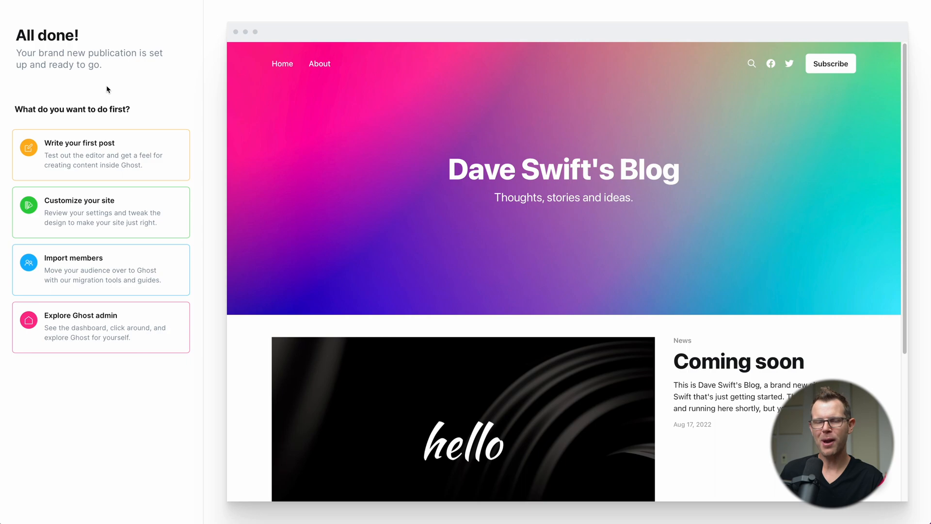
mouse_move(123, 138)
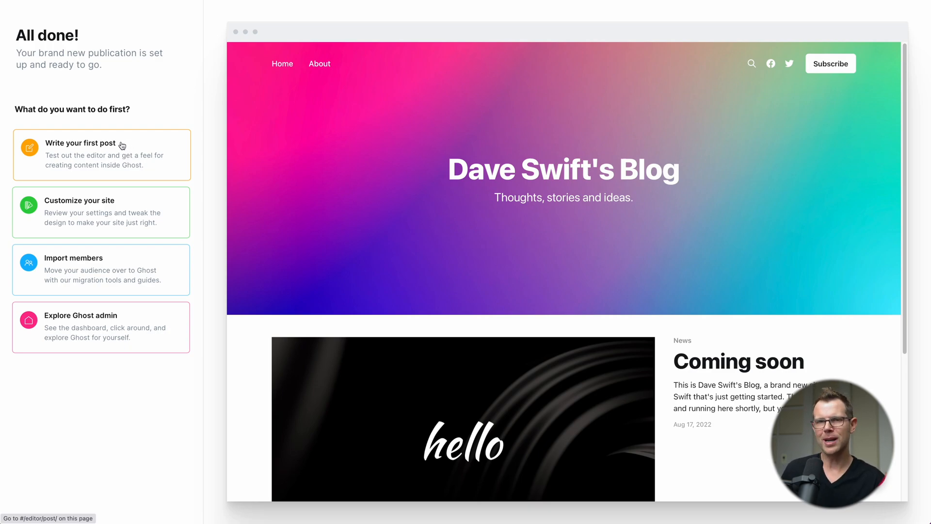
mouse_move(410, 217)
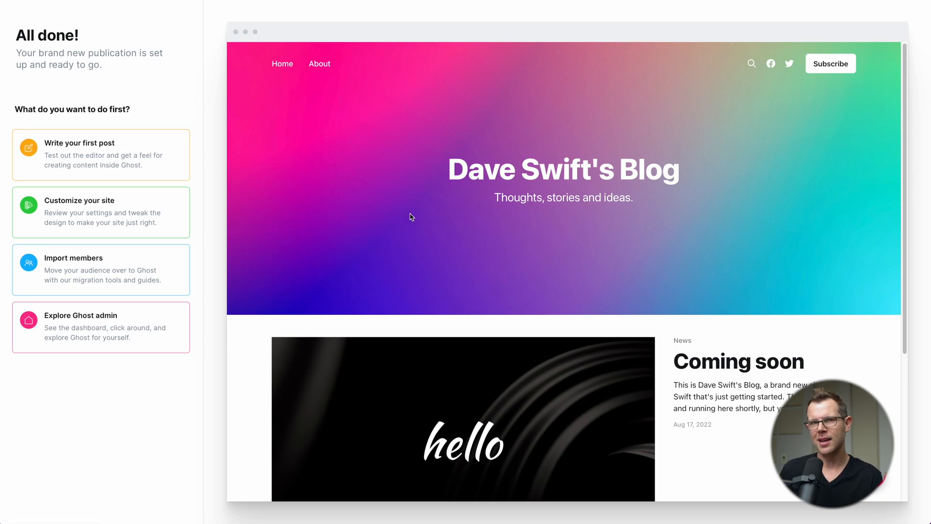